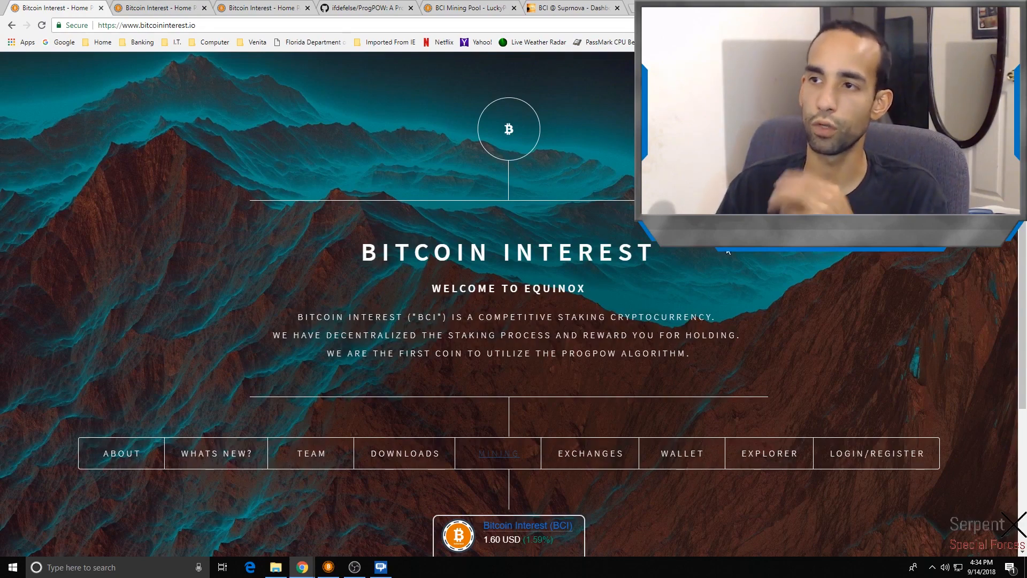
mouse_move(428, 446)
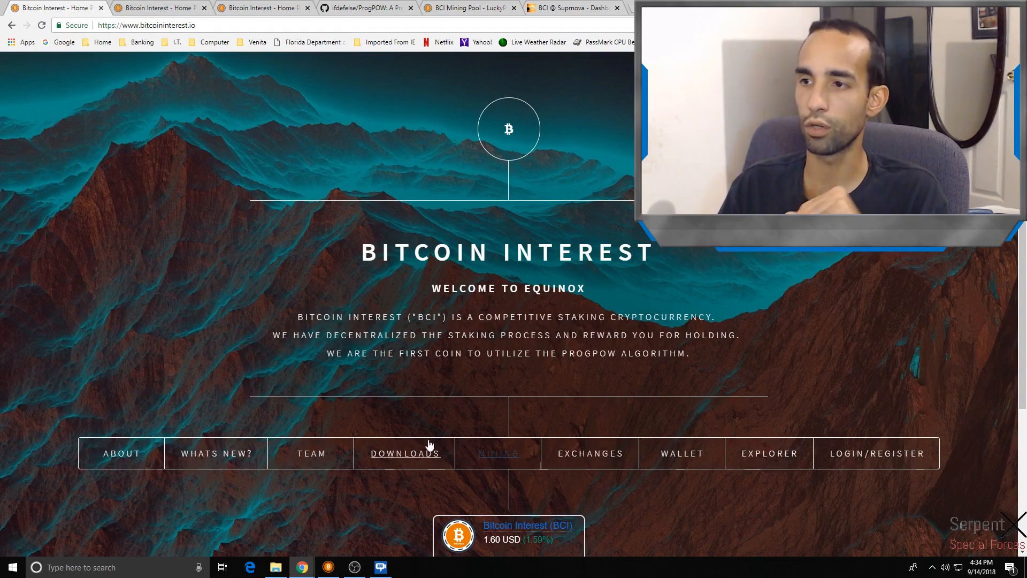
Jump to the Downloads section and look through the Windows, Mac and Linux wallets list
left_click(405, 453)
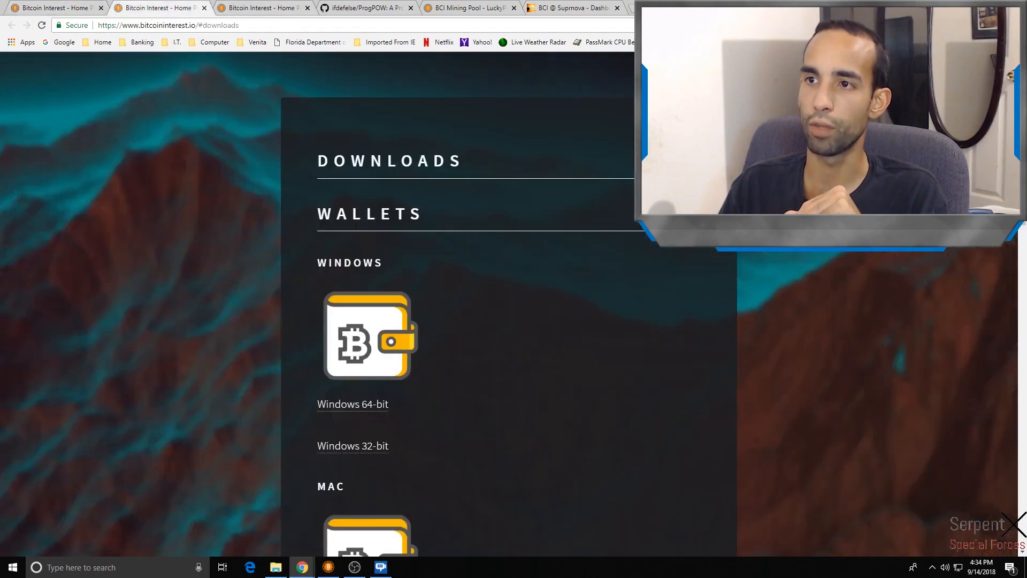
mouse_move(587, 210)
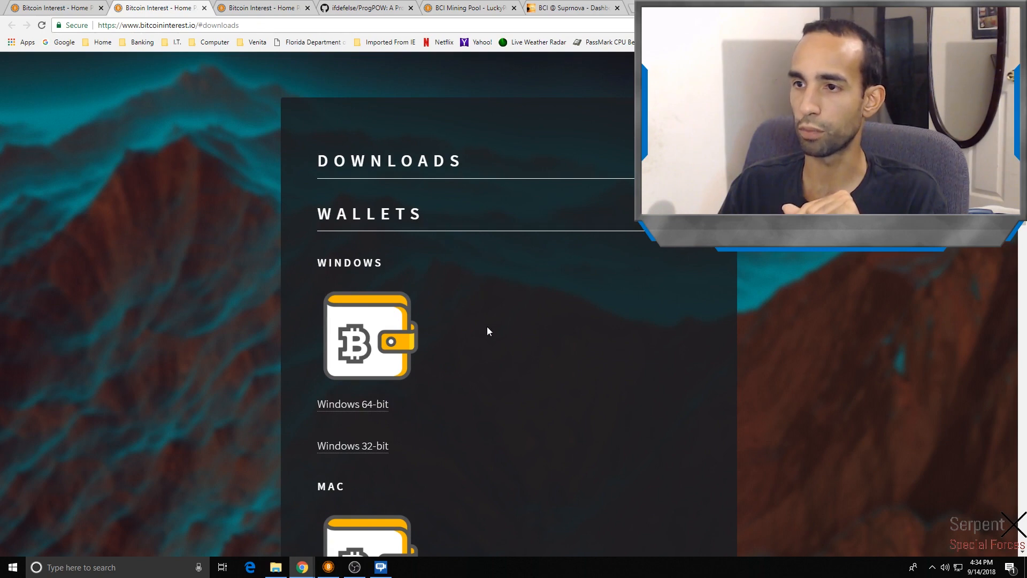
scroll("down", 3)
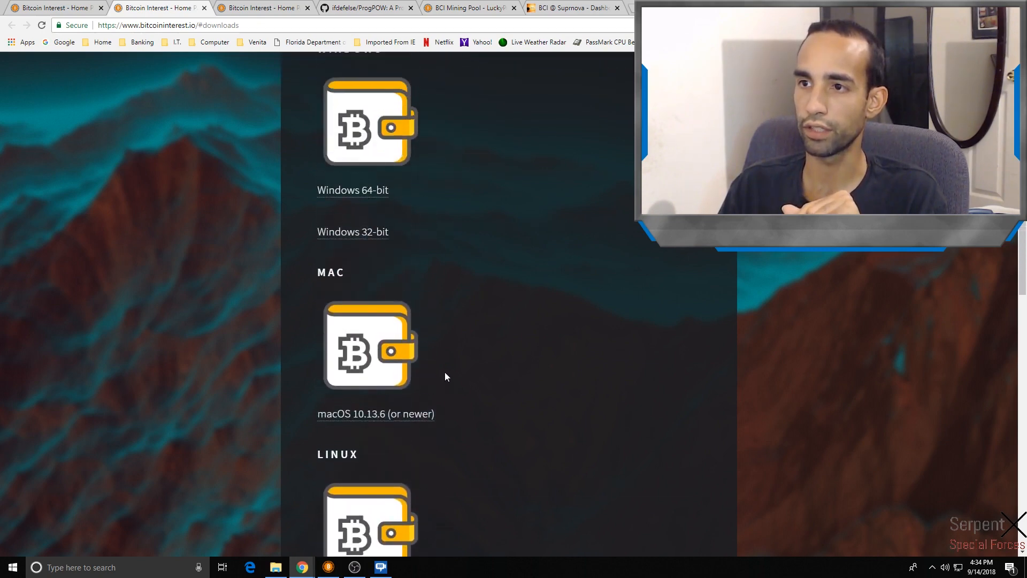
scroll("up", 3)
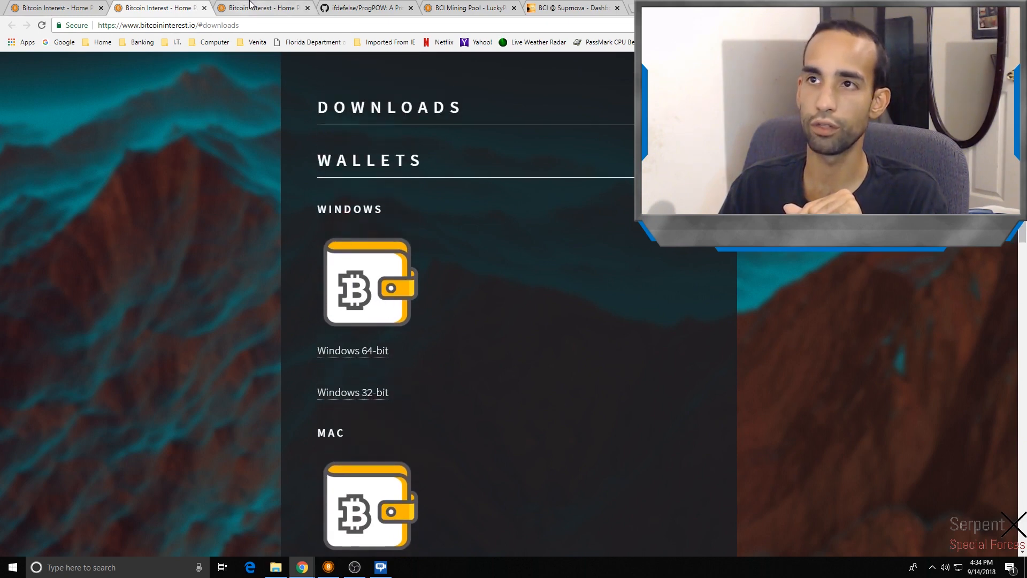
mouse_move(456, 334)
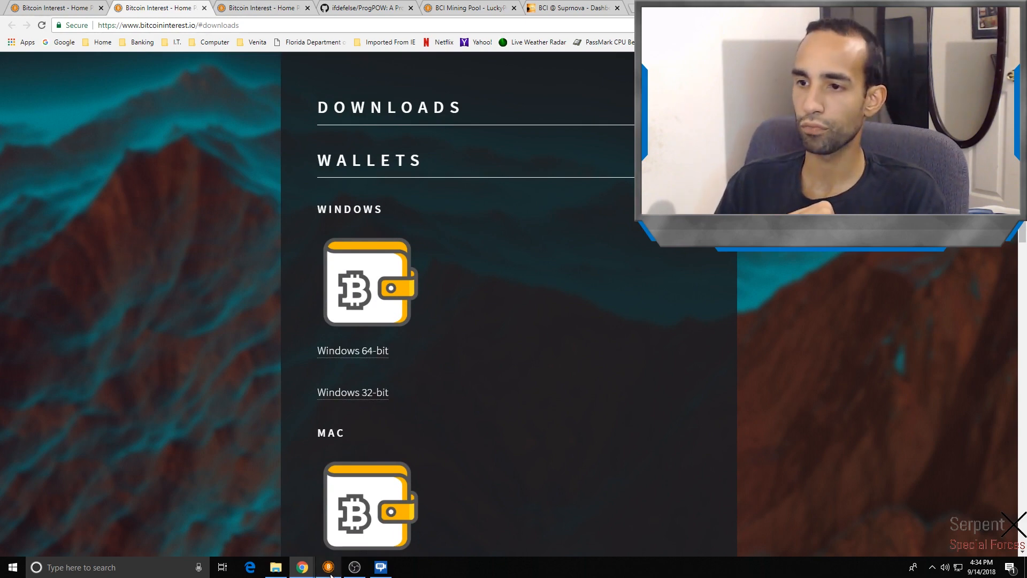
Bring up the Electrum-bci wallet's transaction history, then put the wallet window away
left_click(328, 567)
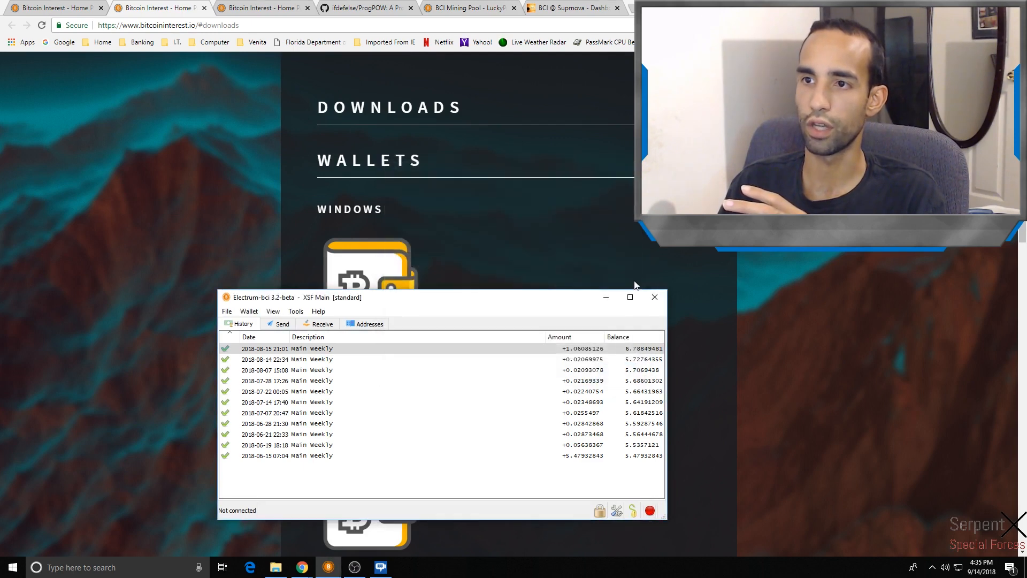
left_click(653, 296)
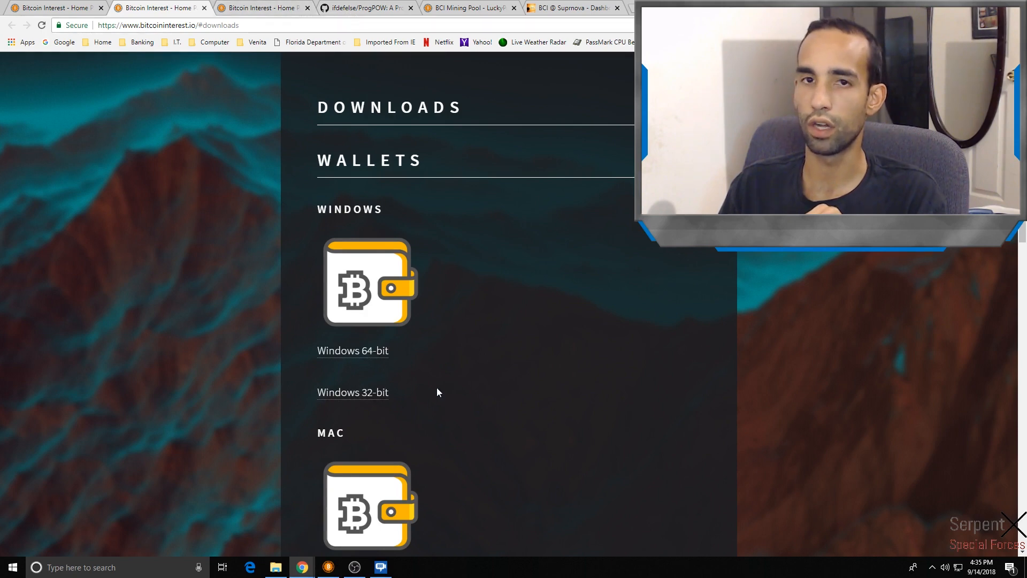
mouse_move(437, 387)
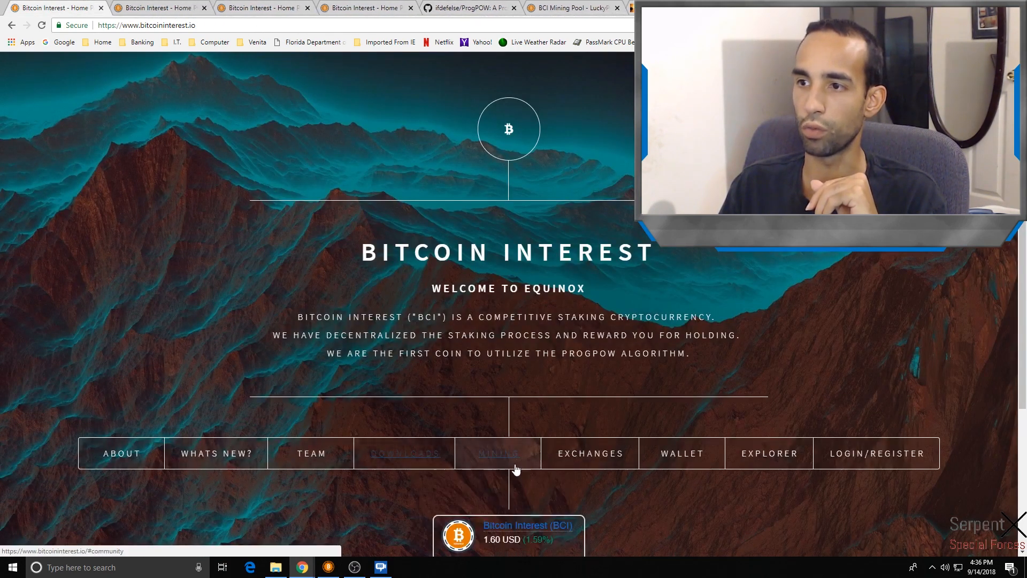
Return to the downloads page and scroll to the MINERS section with CUDA, AMD and Linux binaries
left_click(404, 454)
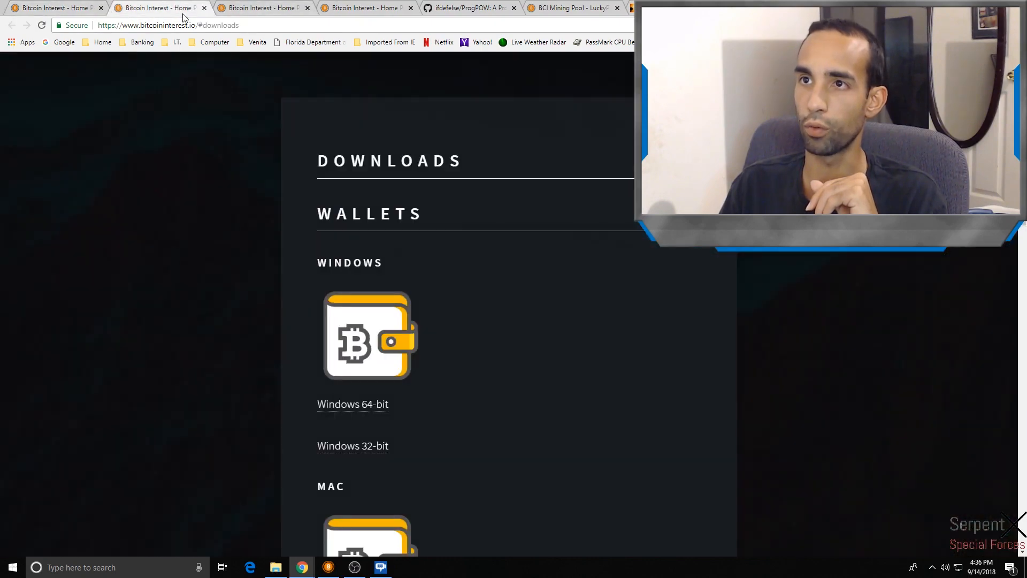
scroll("down", 3)
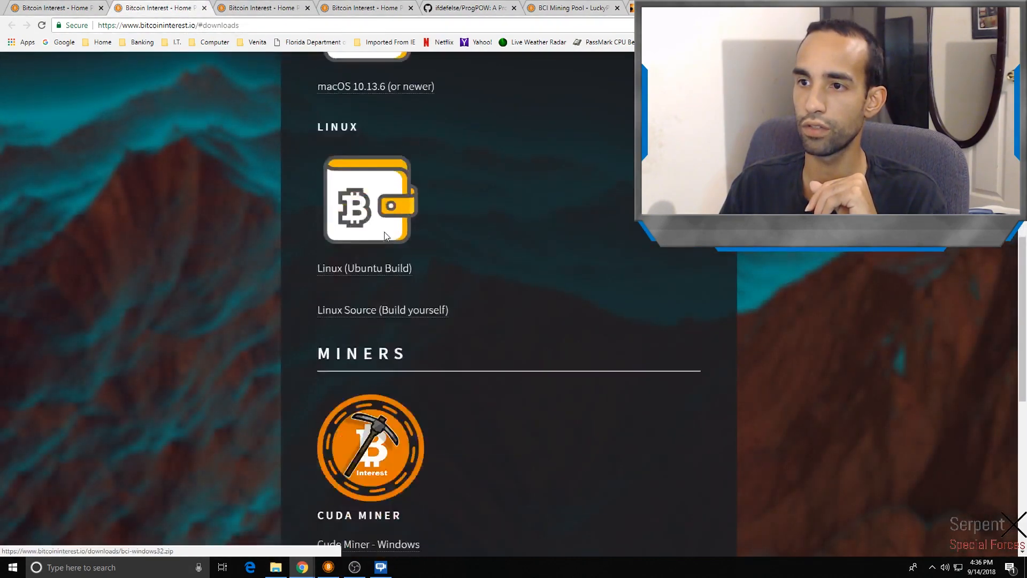
scroll("down", 3)
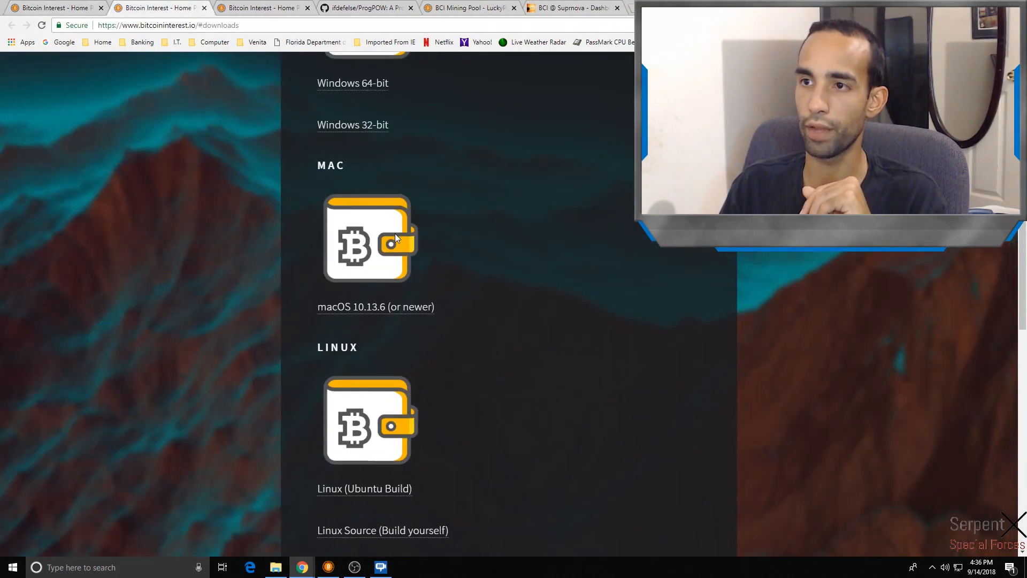
scroll("down", 3)
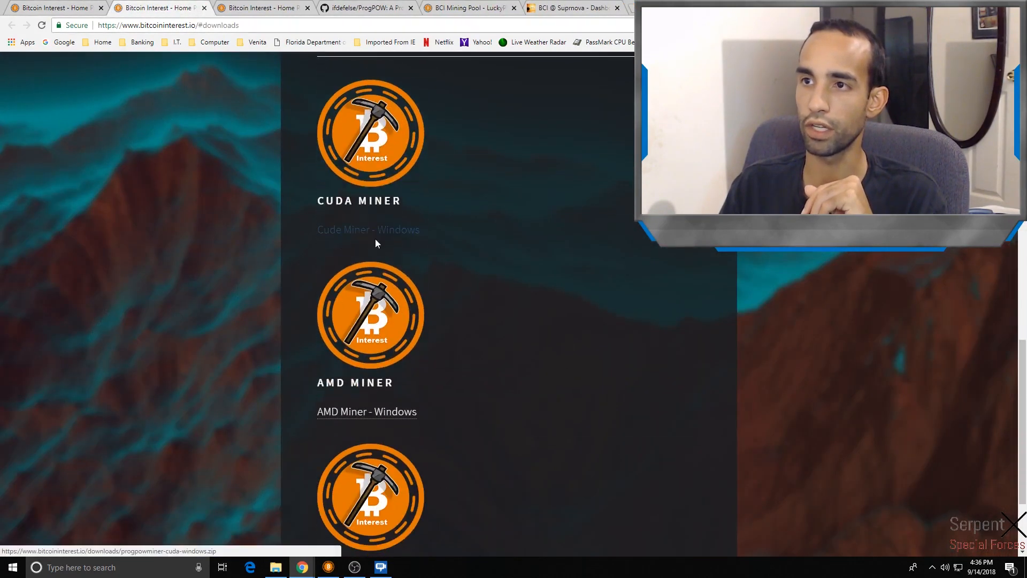
scroll("down", 3)
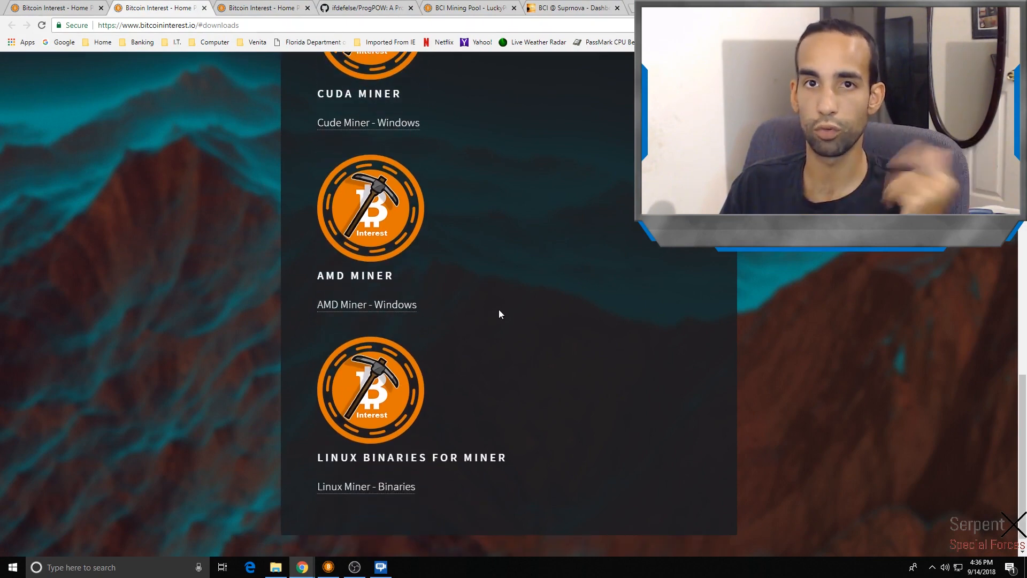
mouse_move(299, 462)
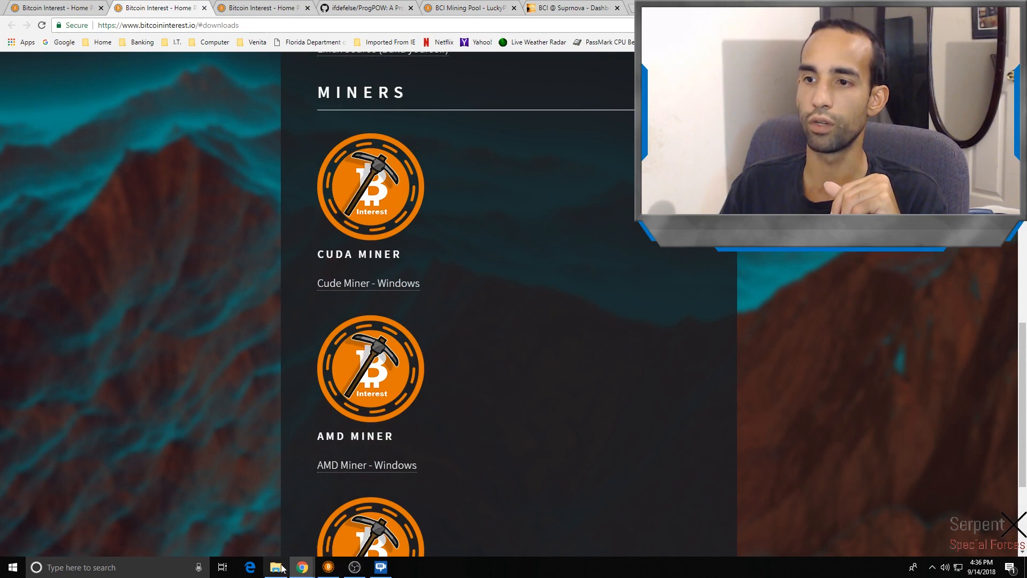
Show the progpowminer-cuda-windows folder, read its README about the Nvidia driver, and close it
left_click(275, 567)
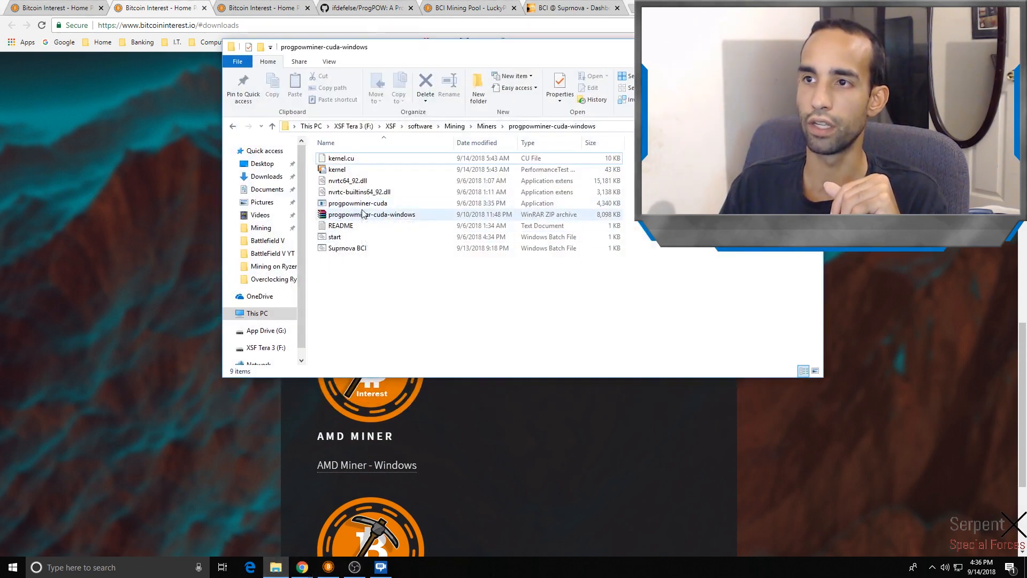
left_click(371, 214)
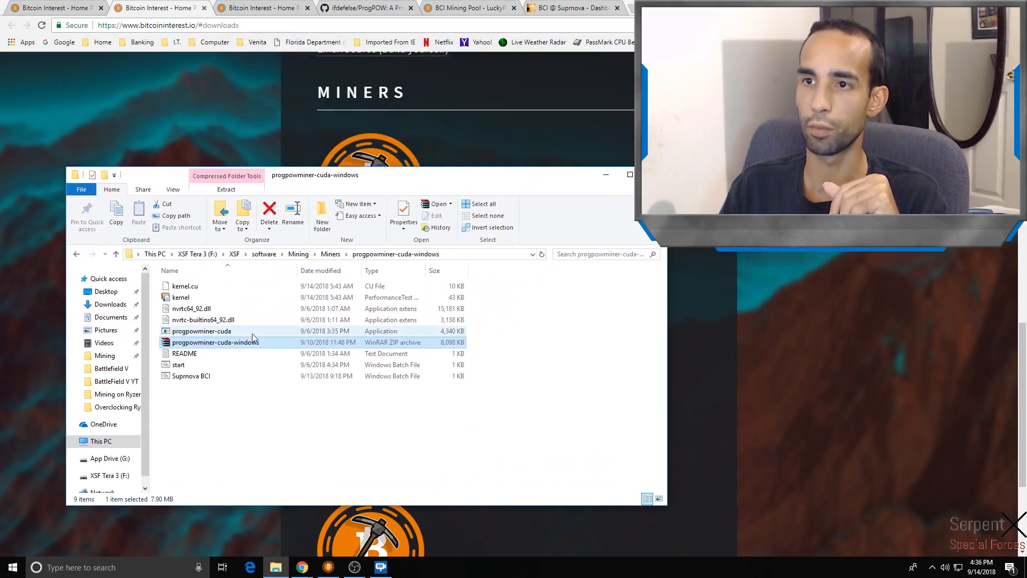
mouse_move(238, 343)
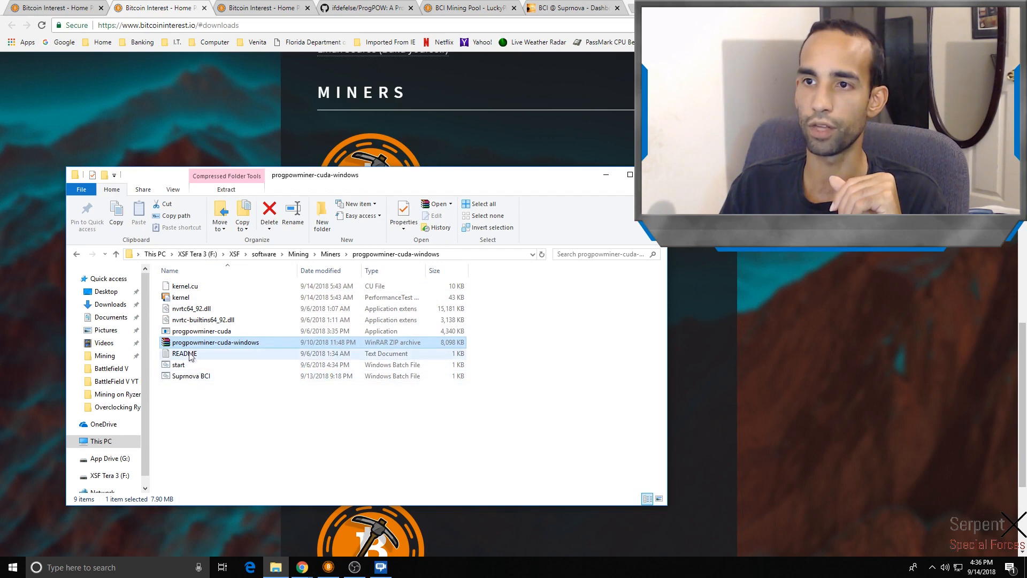
double_click(184, 353)
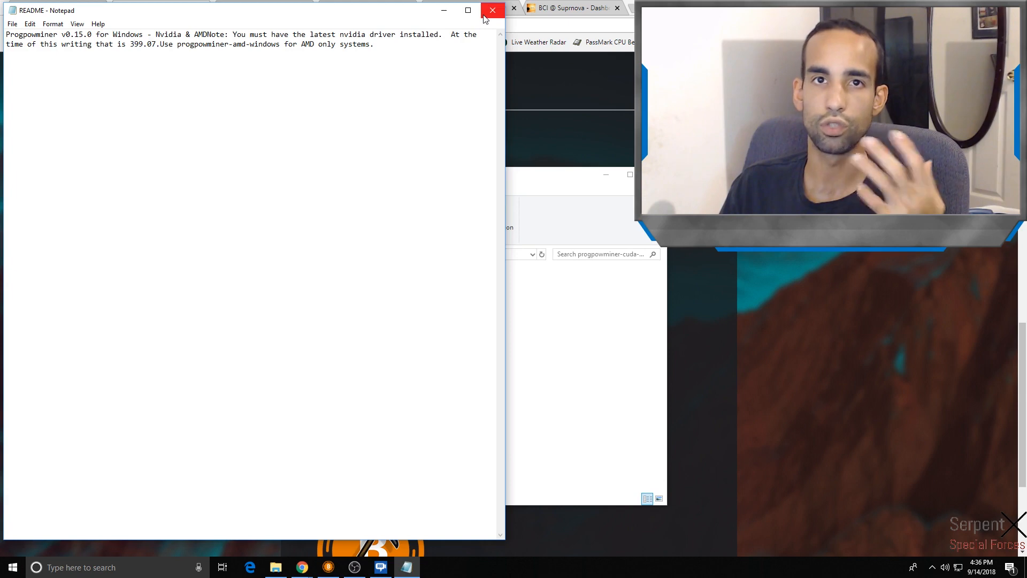
left_click(492, 11)
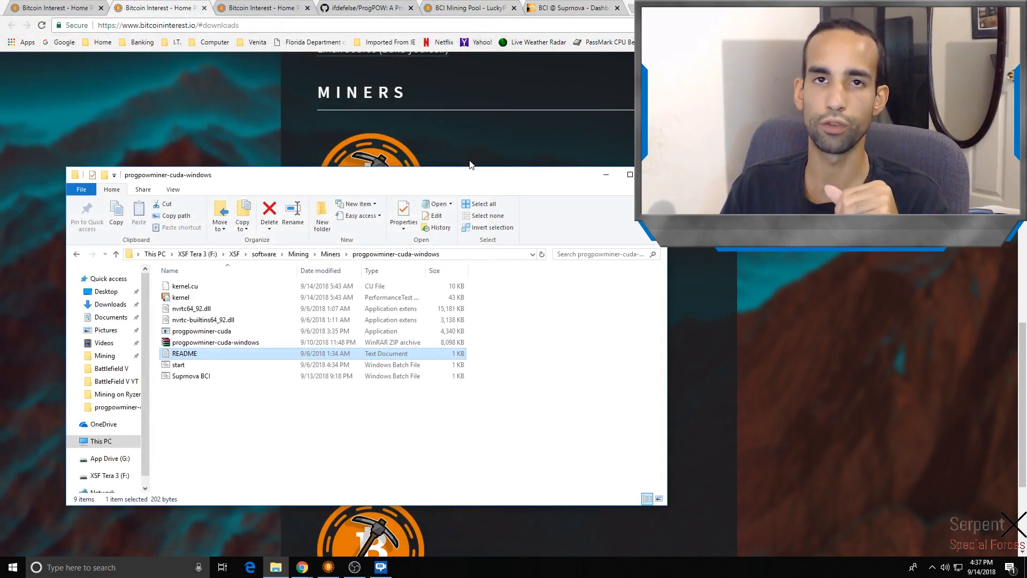
mouse_move(413, 396)
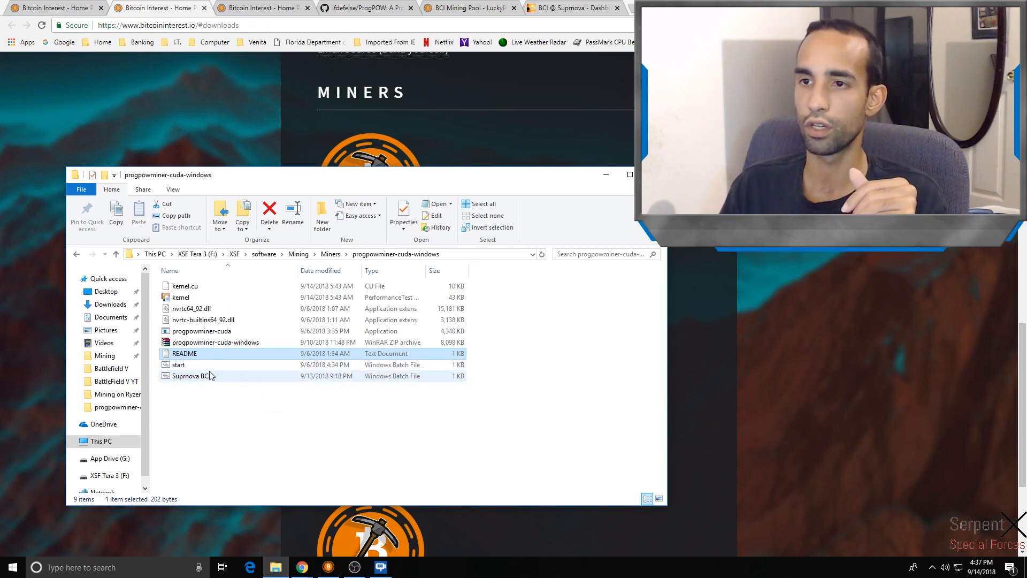
Review start.bat's miner command, marking the -U option, stratum+tcp prefix and pool server address
right_click(178, 363)
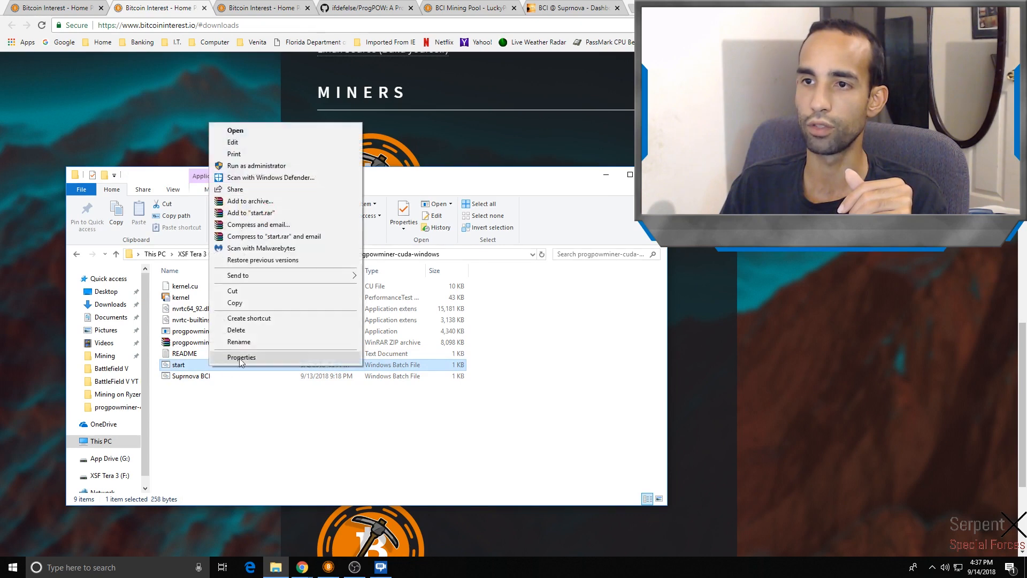
mouse_move(234, 154)
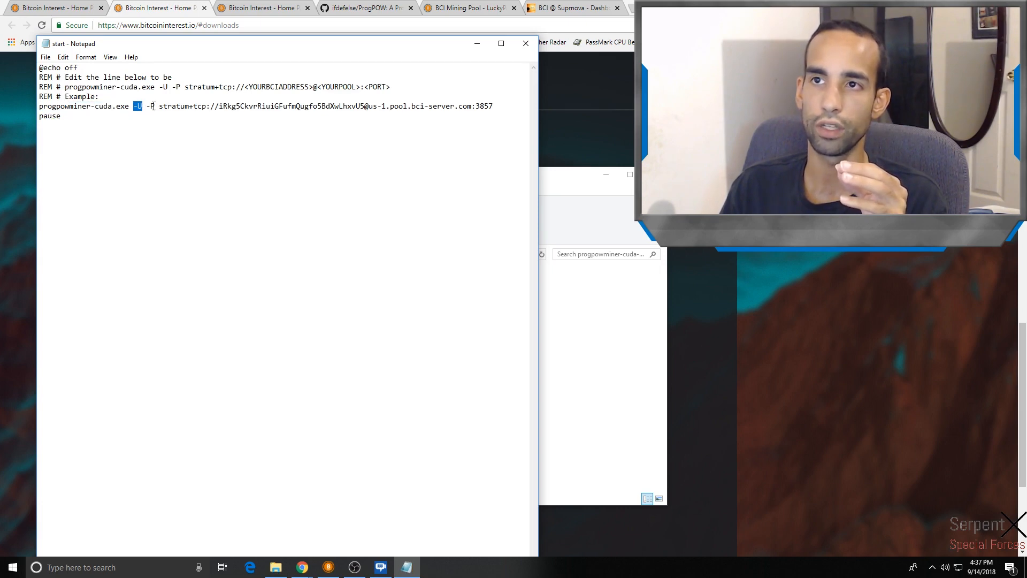
double_click(151, 106)
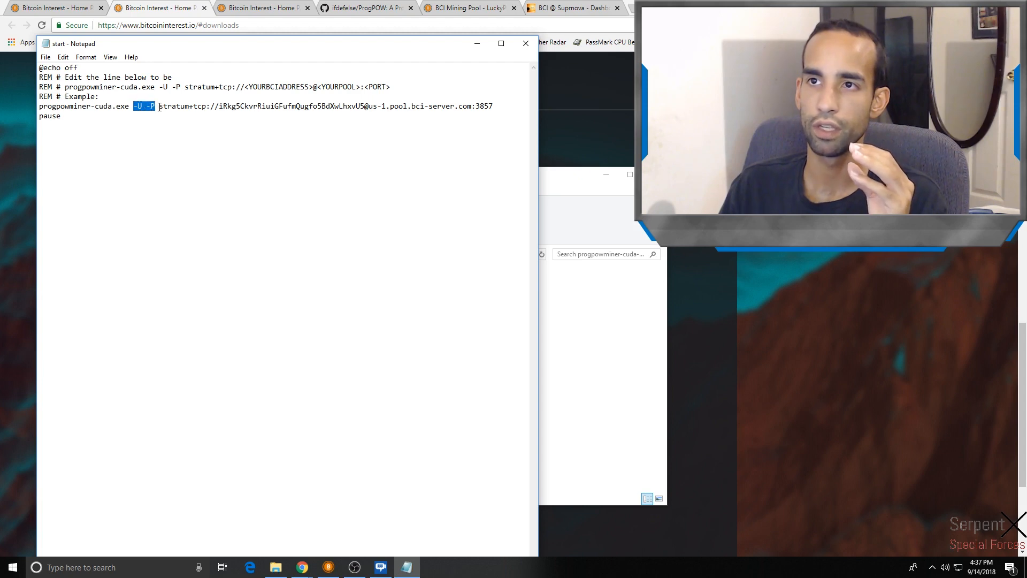
left_click_drag(158, 106, 211, 106)
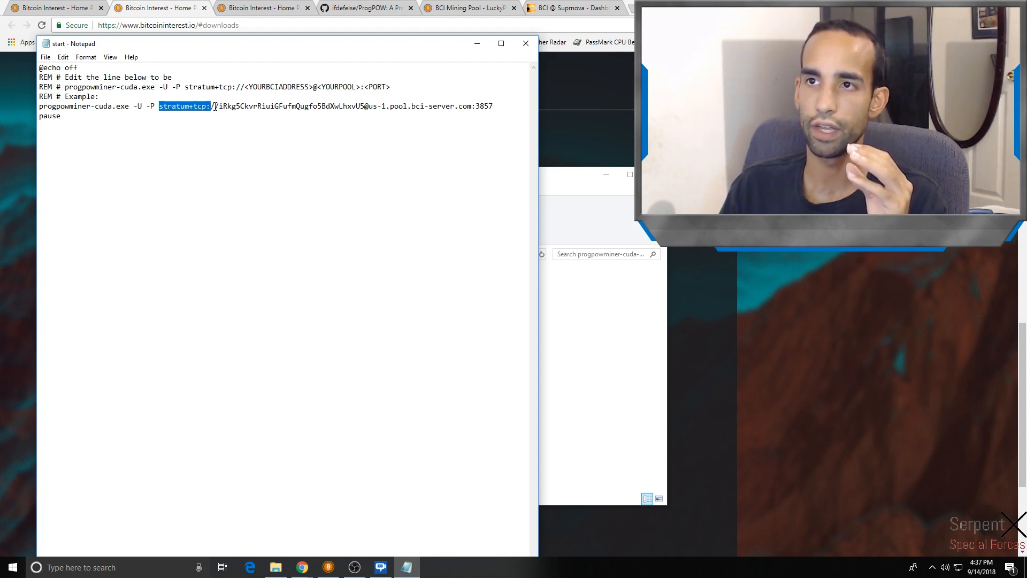
left_click(249, 105)
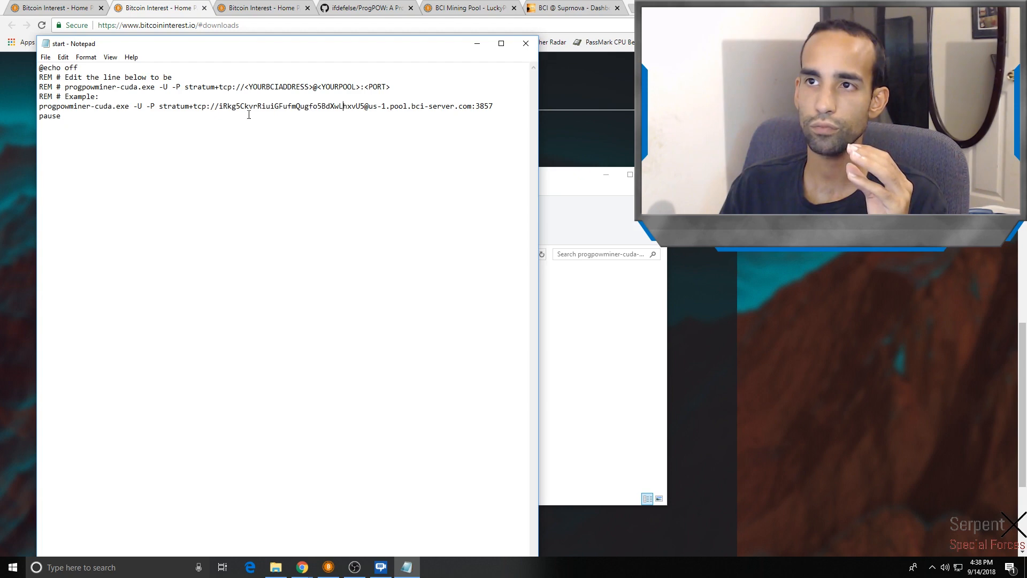
left_click_drag(220, 106, 359, 106)
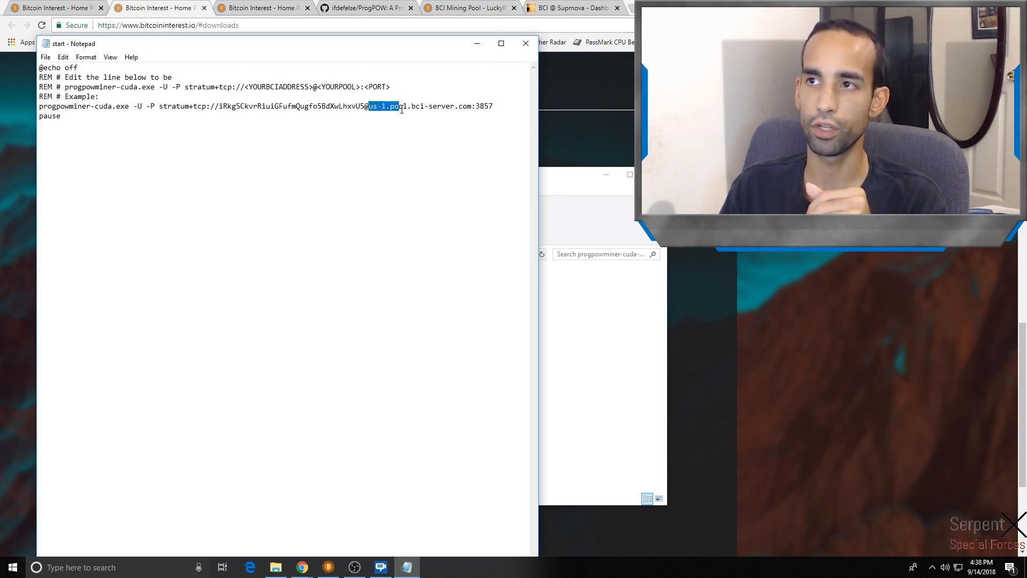
left_click_drag(368, 106, 462, 106)
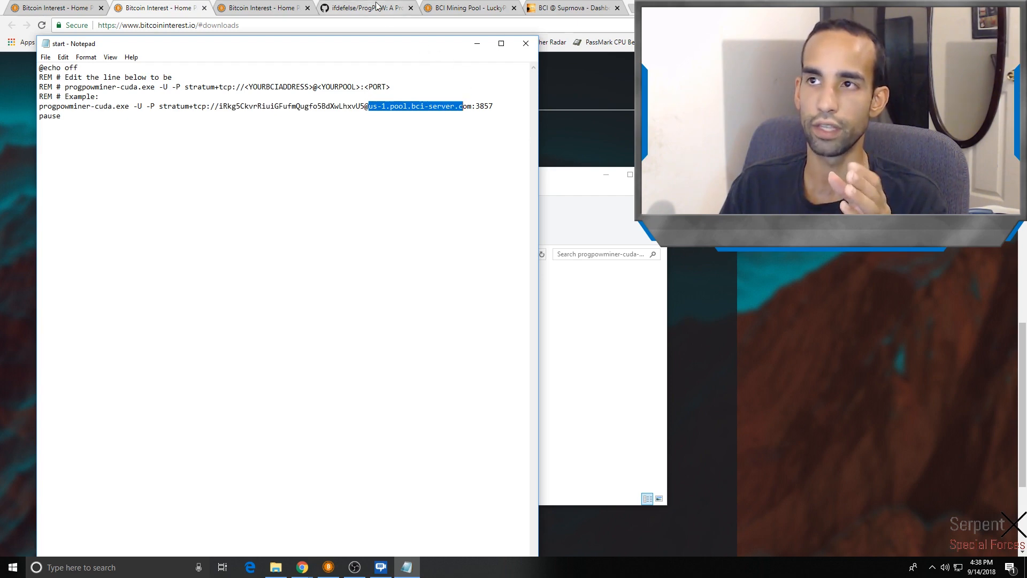
mouse_move(468, 8)
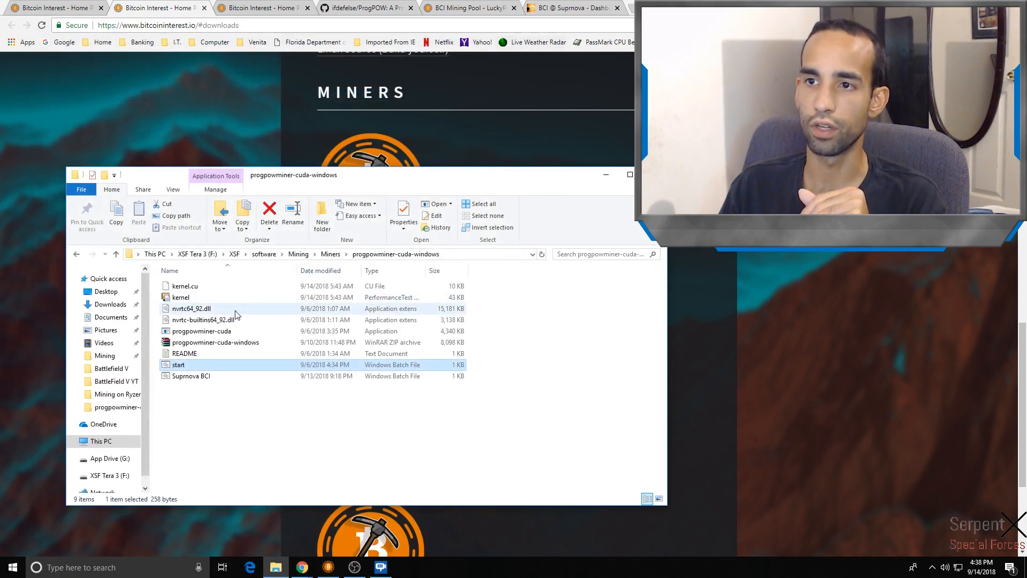
Run start.bat; the miner fails to reach us-1.pool.bci-server.com, so close the console
double_click(177, 364)
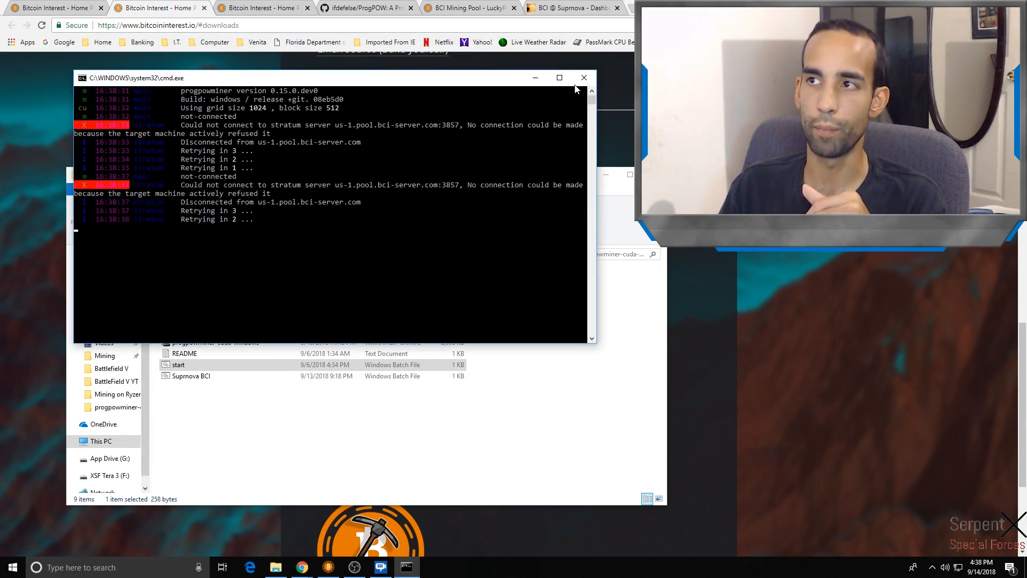
left_click(582, 77)
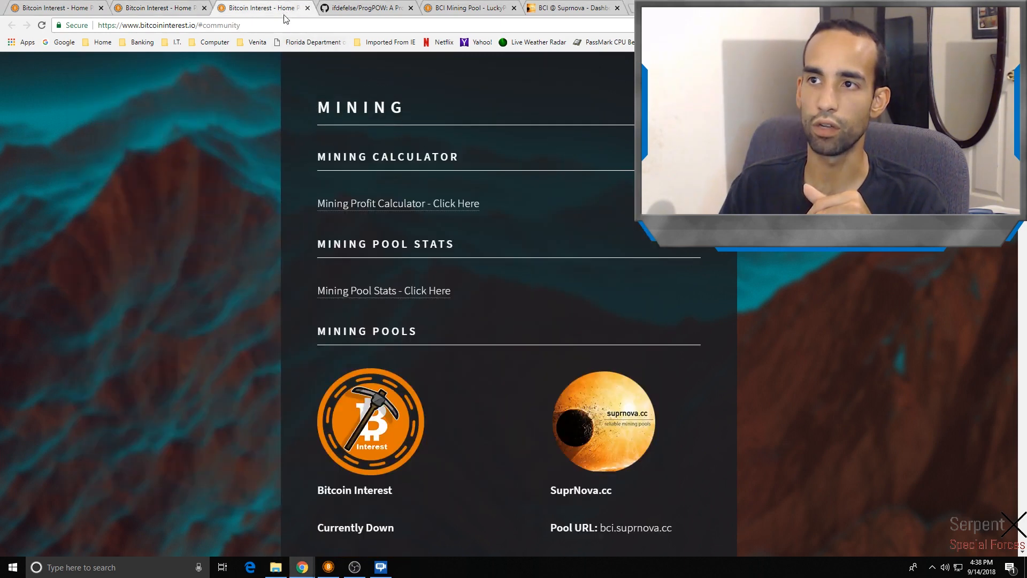
scroll("down", 3)
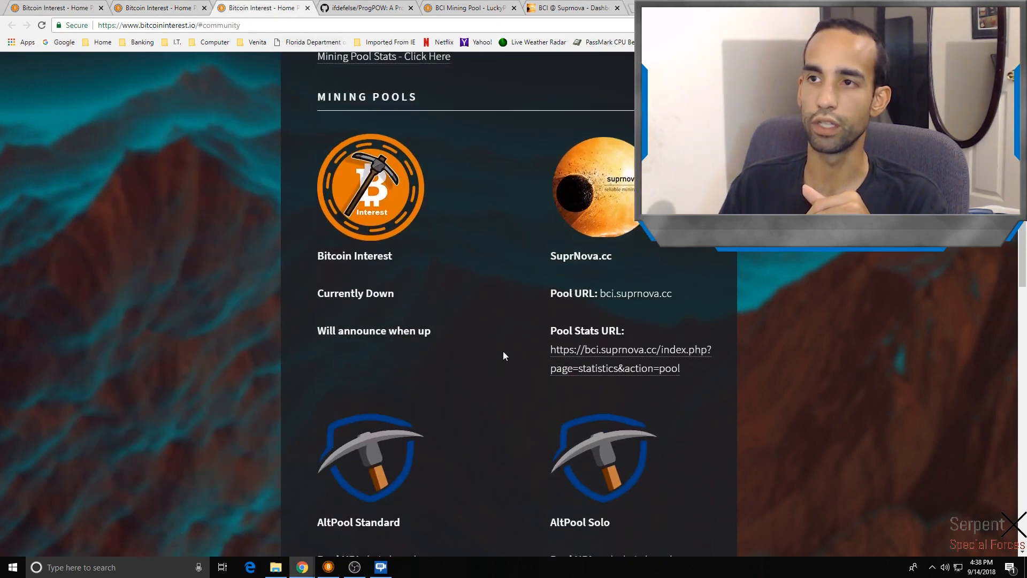
scroll("down", 3)
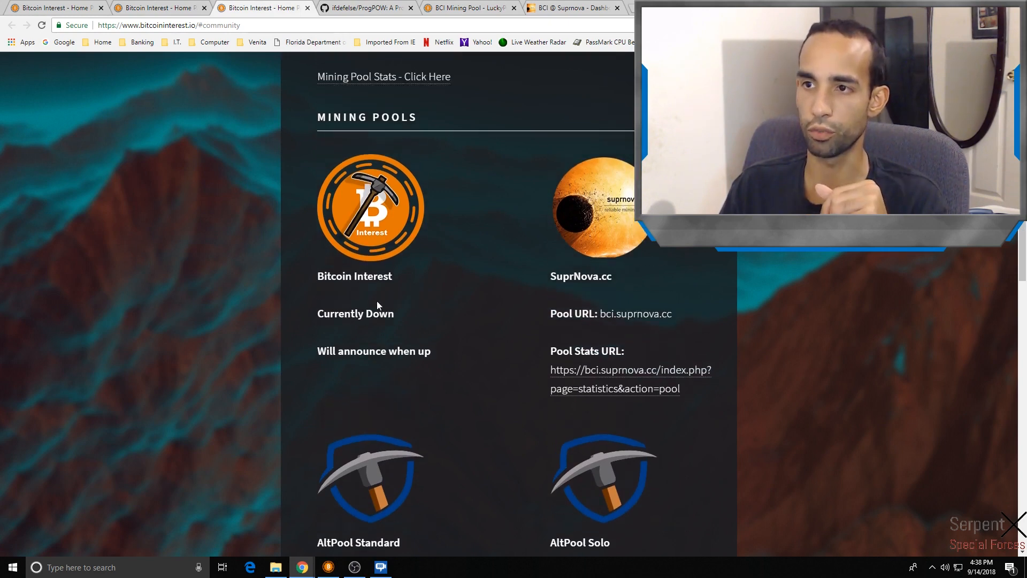
double_click(354, 276)
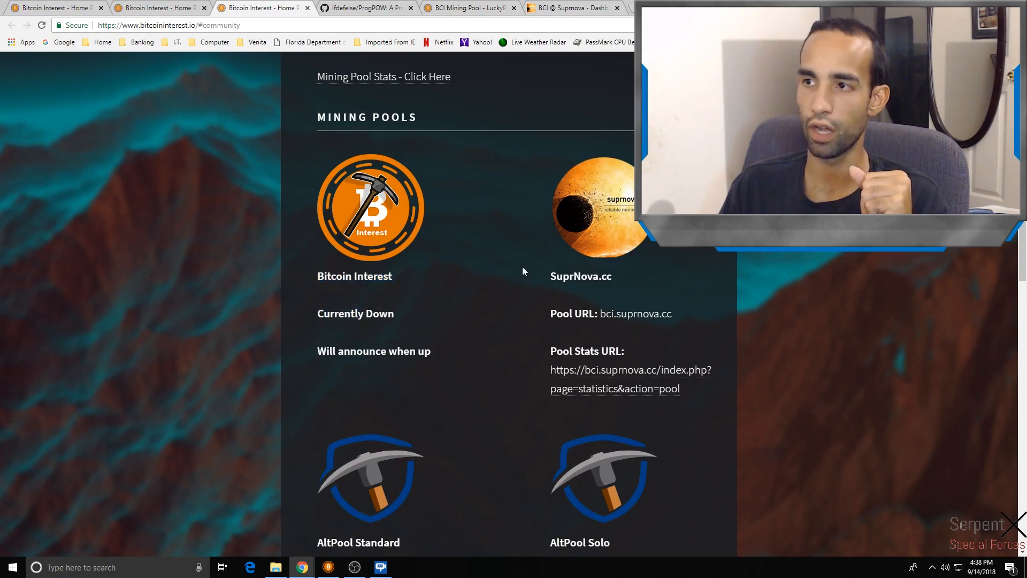
scroll("down", 3)
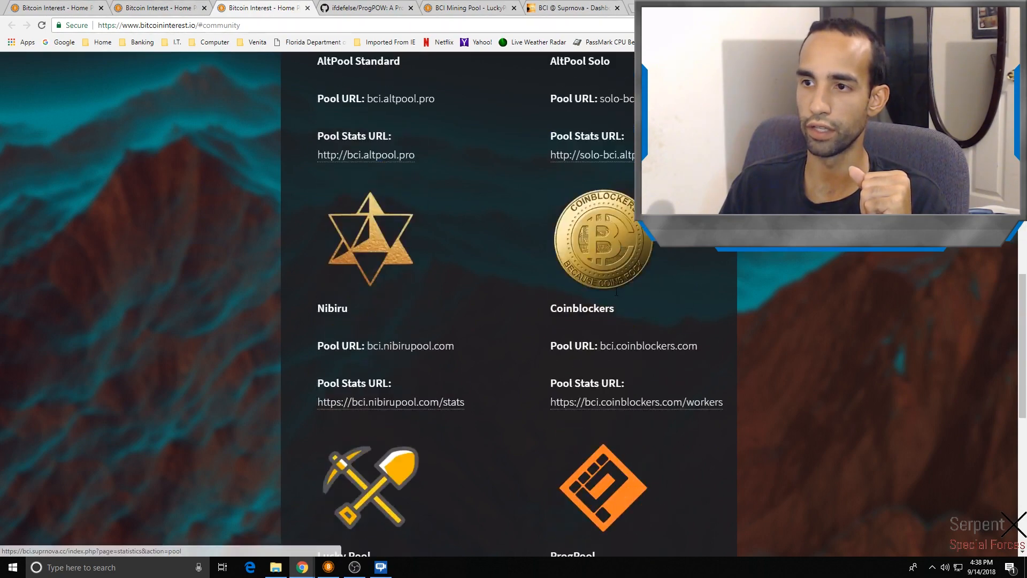
scroll("down", 3)
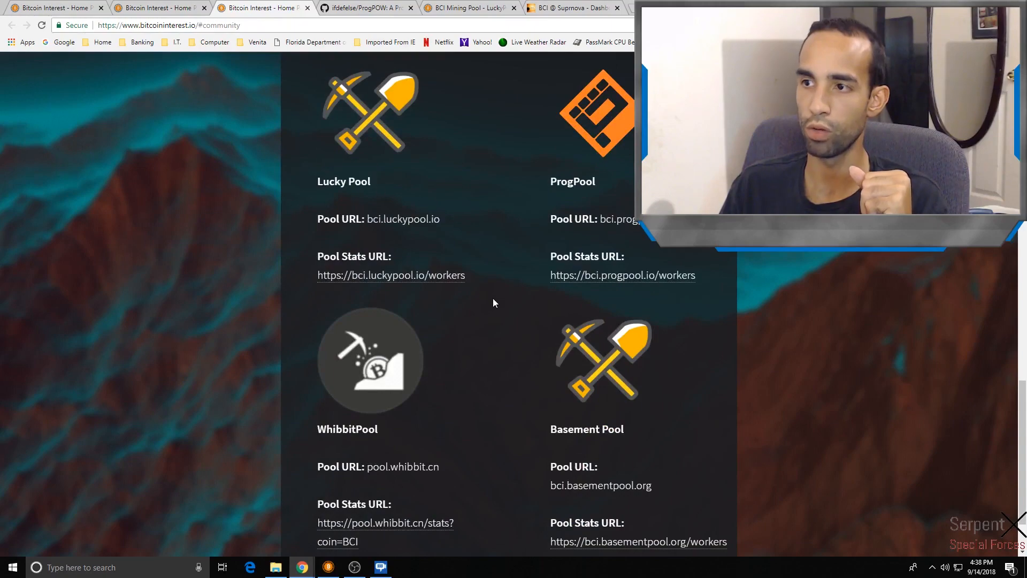
scroll("down", 3)
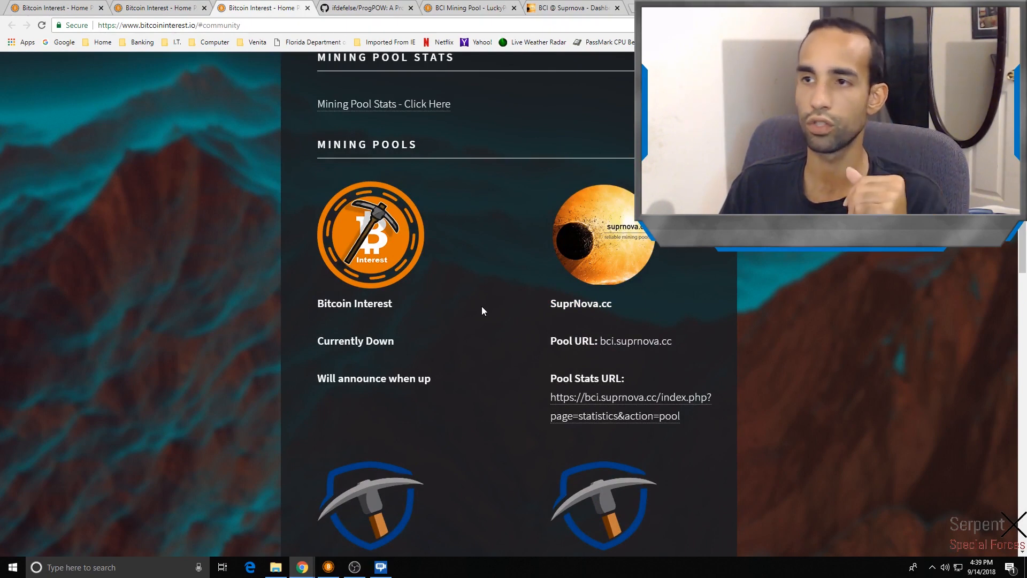
mouse_move(470, 280)
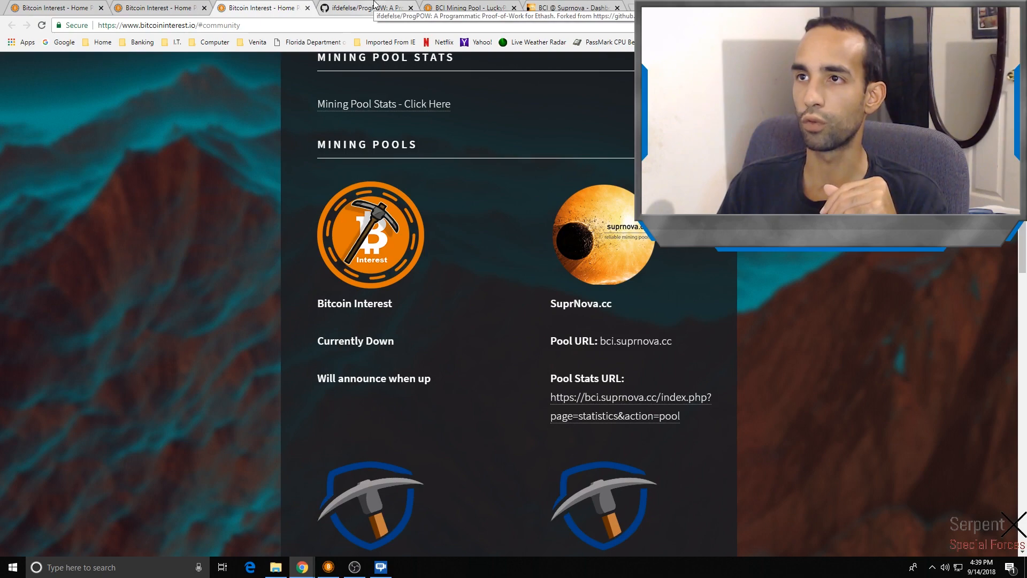
Switch to the ifdefelse/ProgPOW GitHub repository and skim its README
left_click(363, 8)
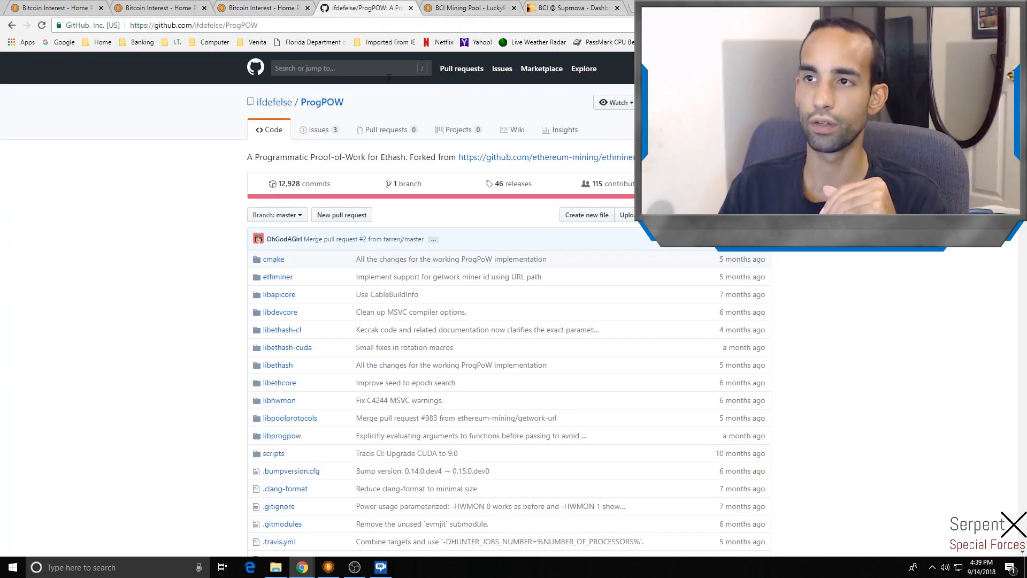
scroll("down", 3)
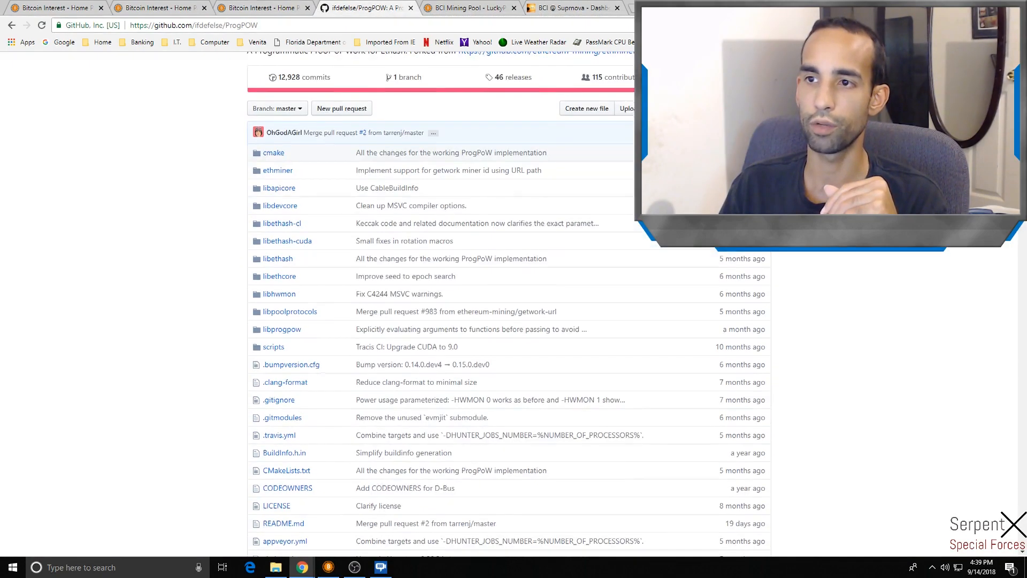
scroll("down", 3)
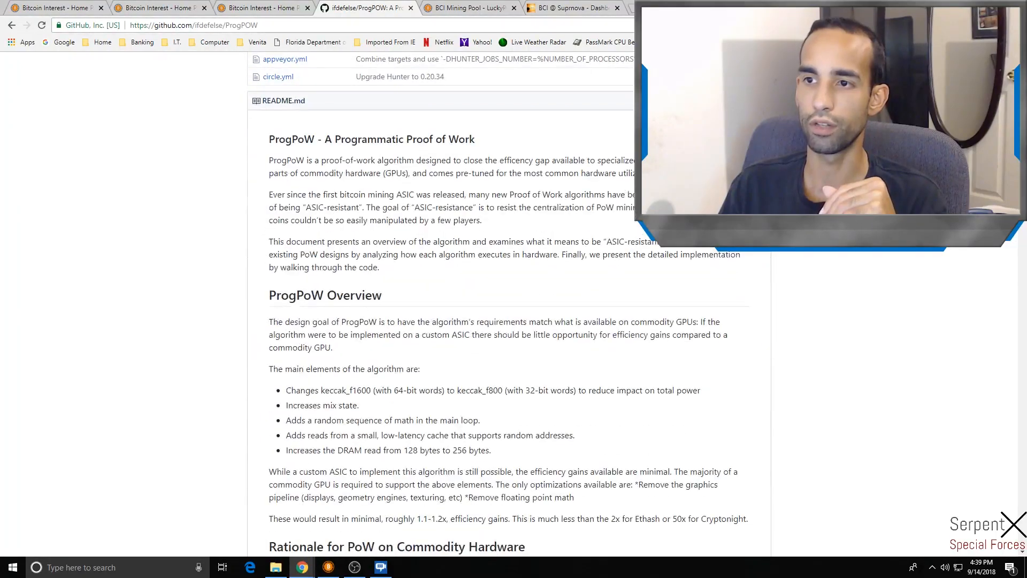
scroll("up", 3)
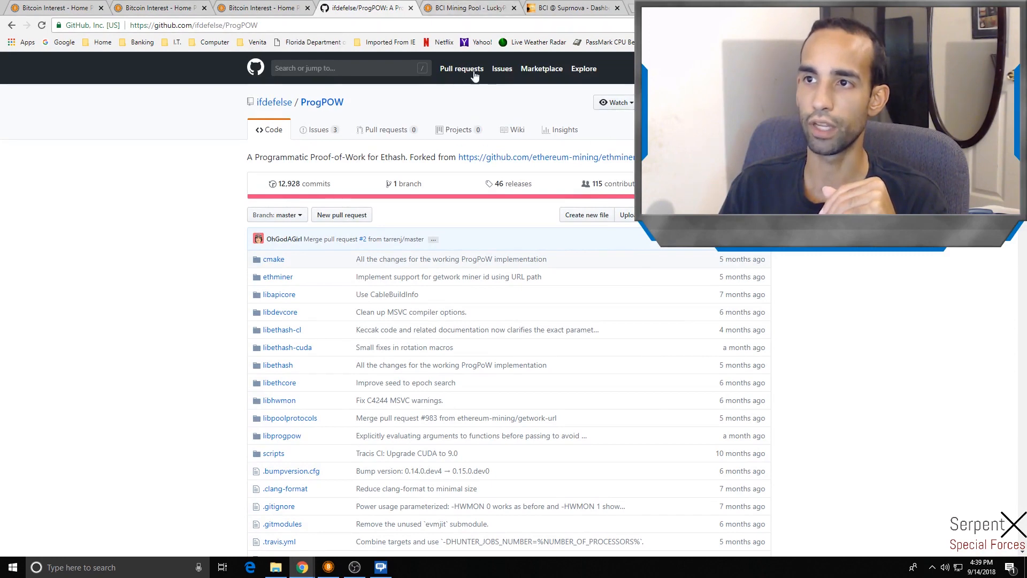
Switch to the LuckyPool BCI workers page listing the top miners
left_click(465, 7)
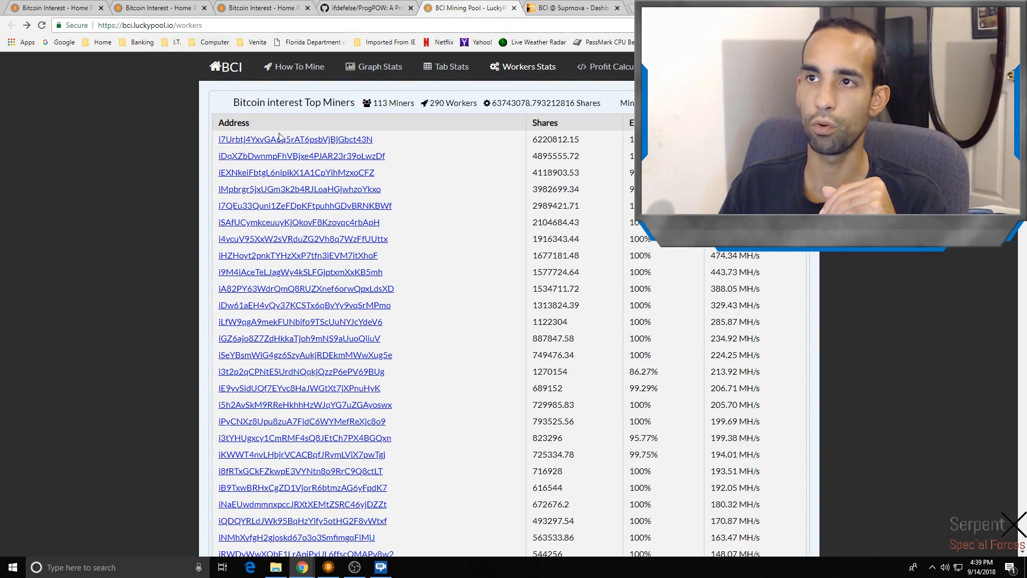
mouse_move(267, 241)
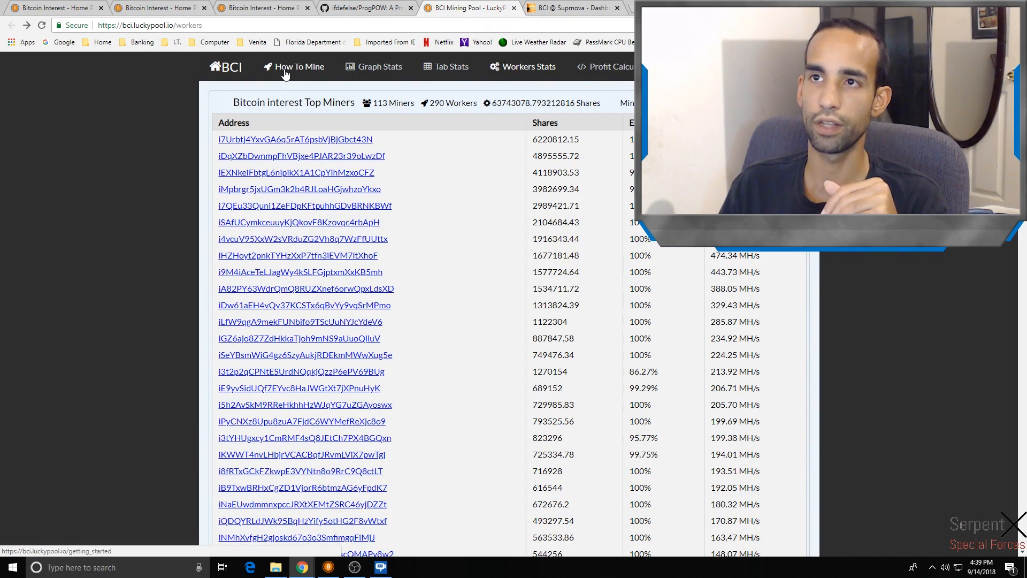
In LuckyPool's How To Mine guide, mark WorkerName and the wallet address in the NVIDIA command, then go to Suprnova
left_click(300, 66)
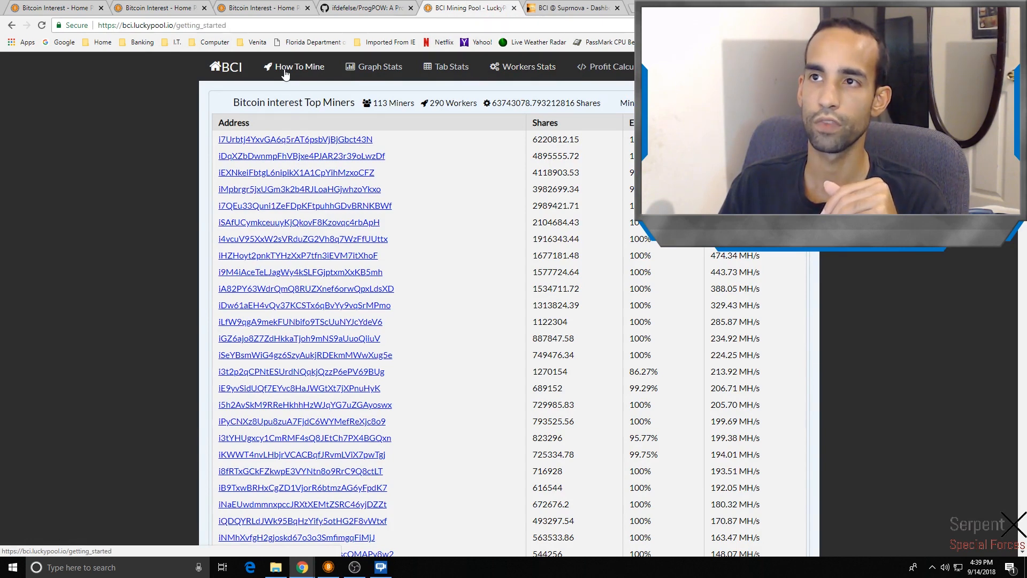
left_click(300, 66)
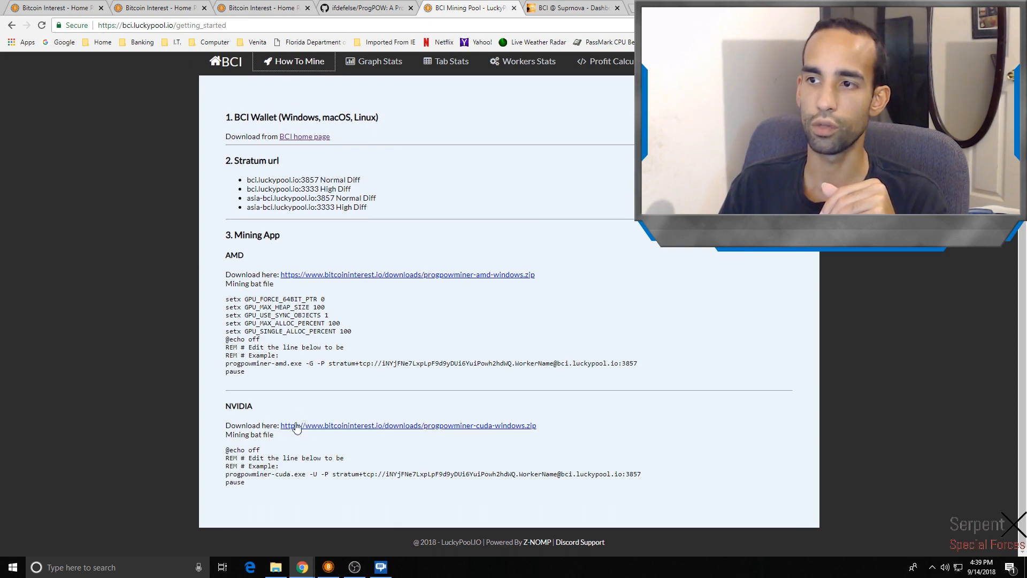
mouse_move(483, 431)
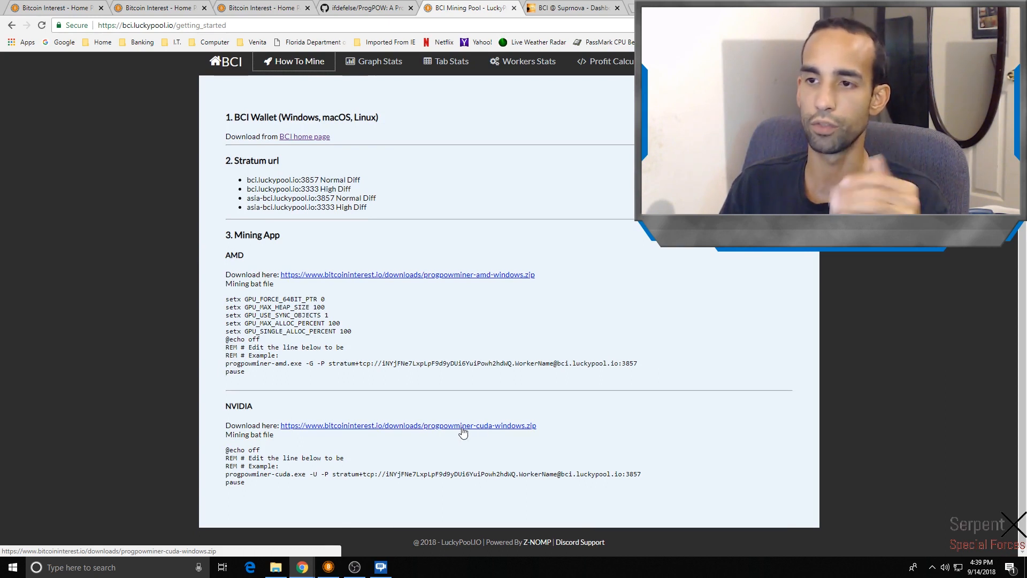
mouse_move(354, 474)
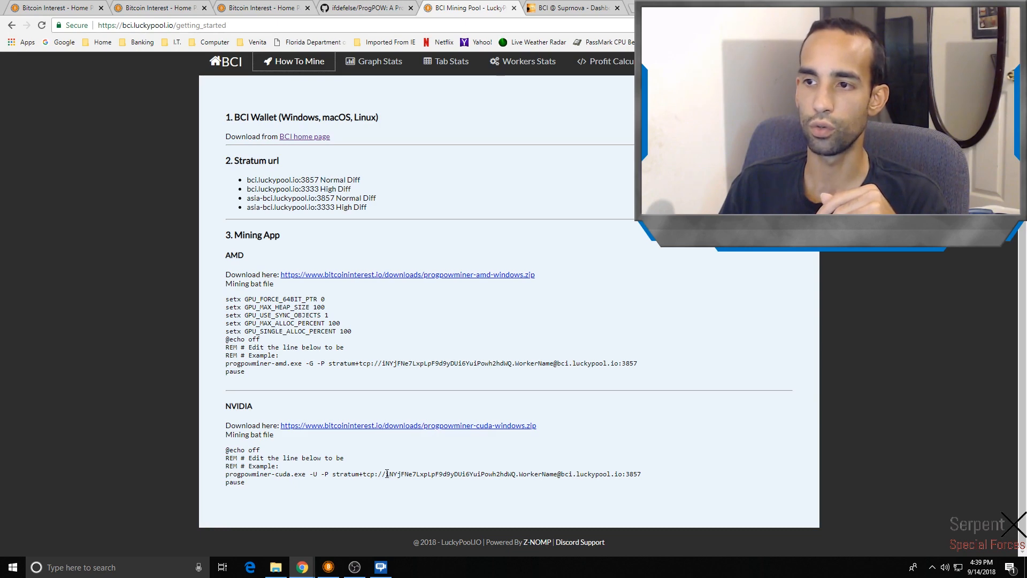
left_click_drag(386, 474, 516, 474)
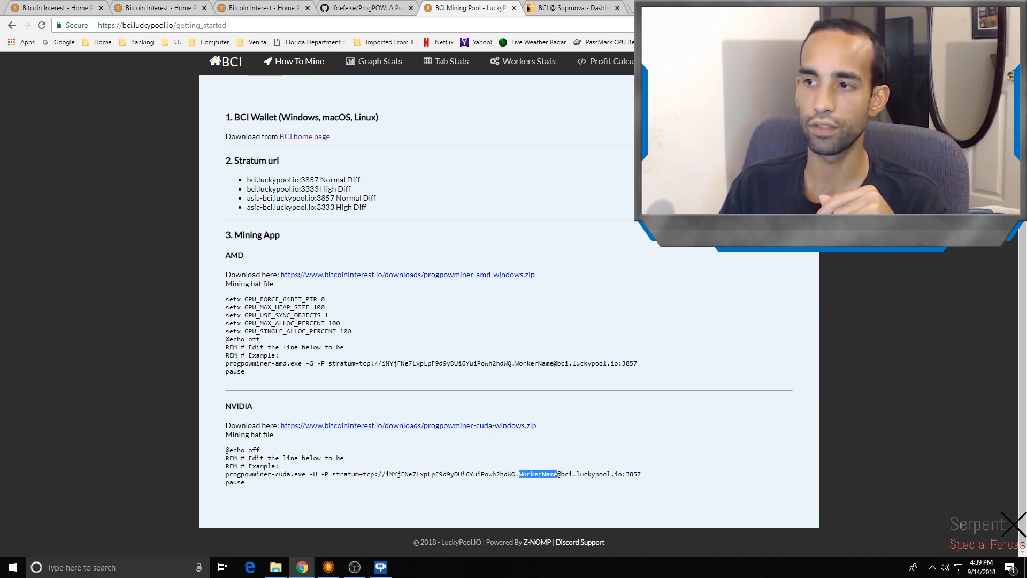
mouse_move(404, 528)
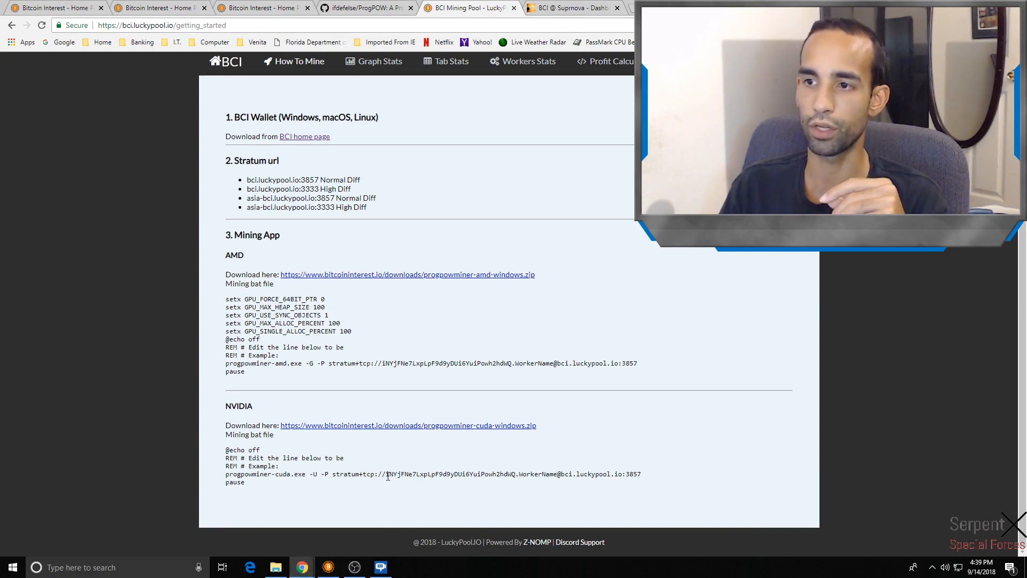
left_click_drag(385, 474, 515, 474)
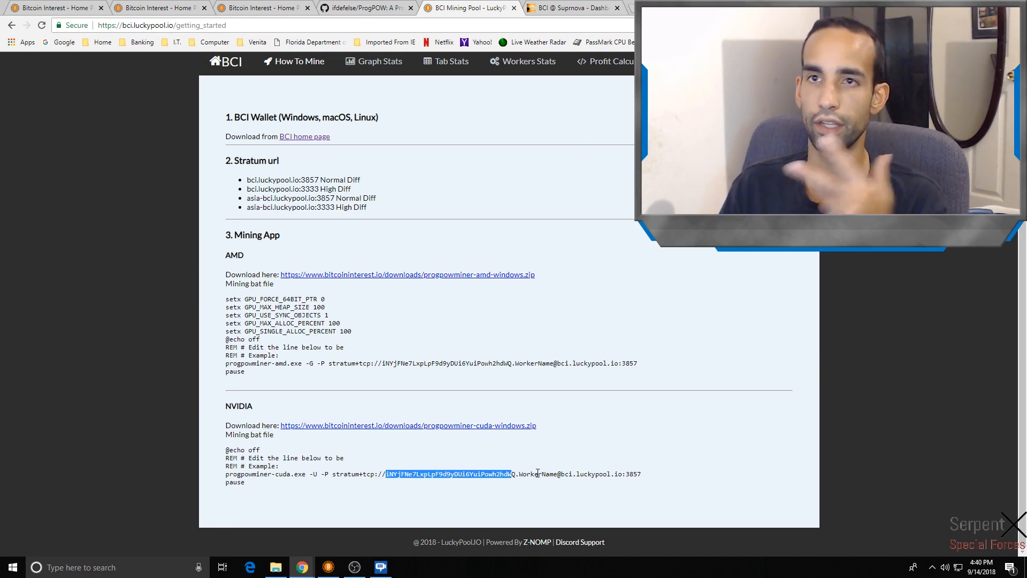
left_click(573, 8)
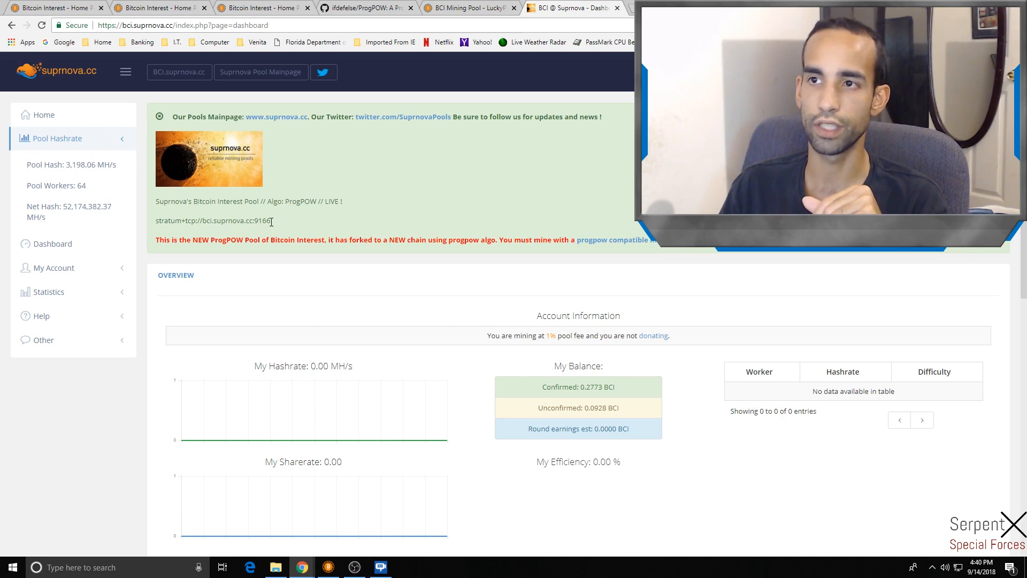
Pick out the stratum port 9166 on the Suprnova dashboard's stratum line
double_click(263, 221)
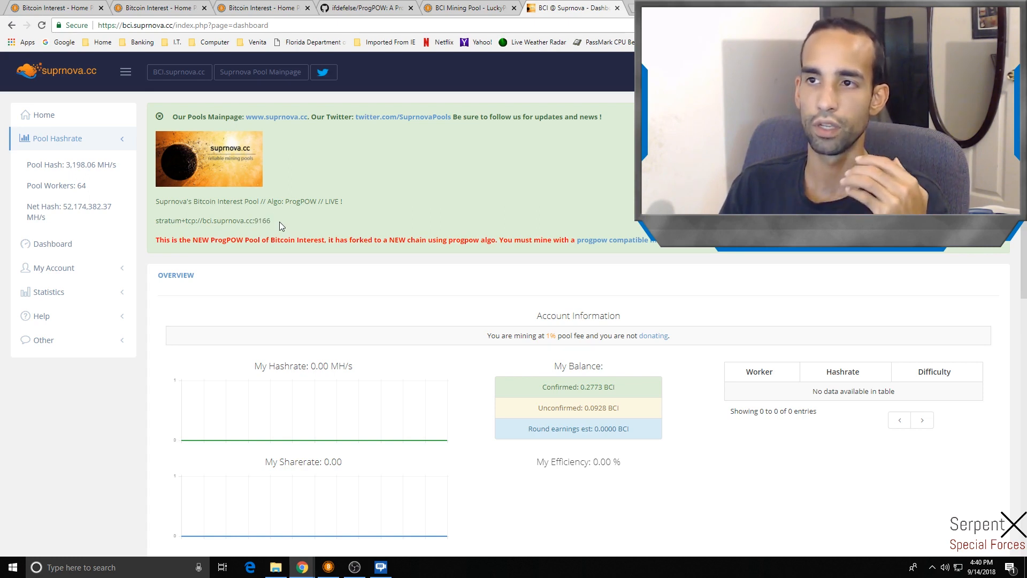
double_click(262, 221)
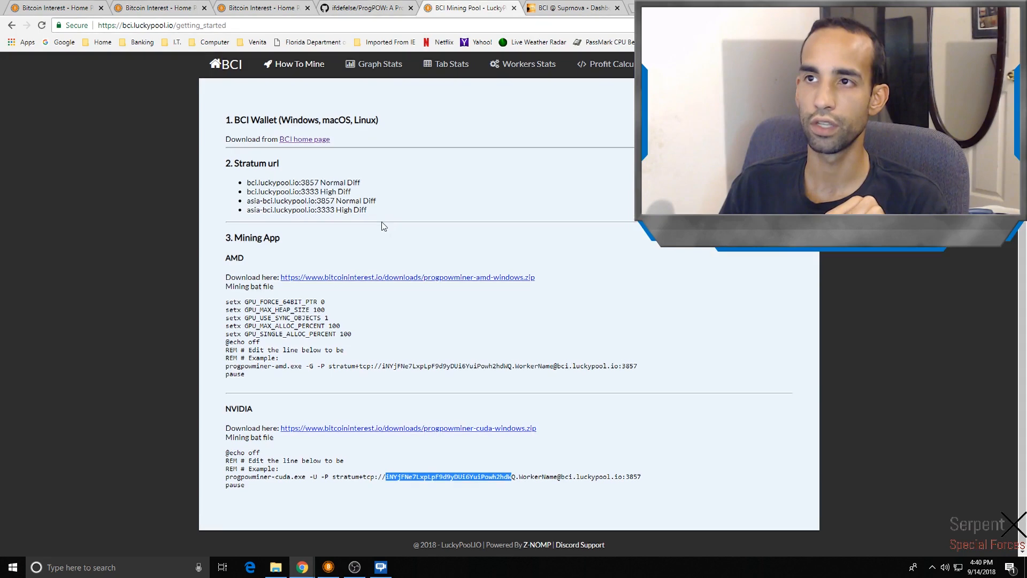
Review LuckyPool's home page and stats table (288 workers, 896 blocks), then return to Suprnova
left_click(226, 66)
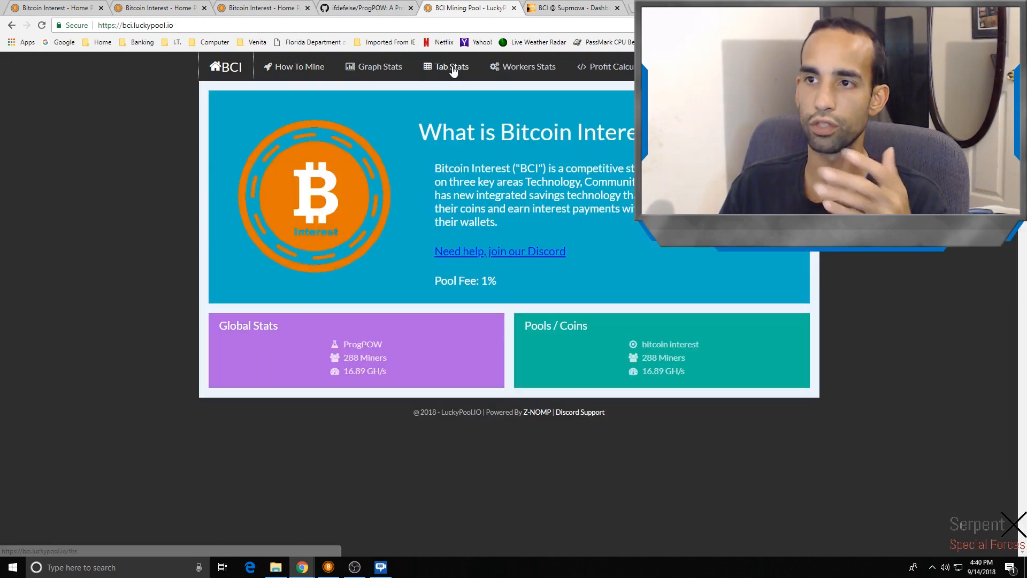
left_click(450, 66)
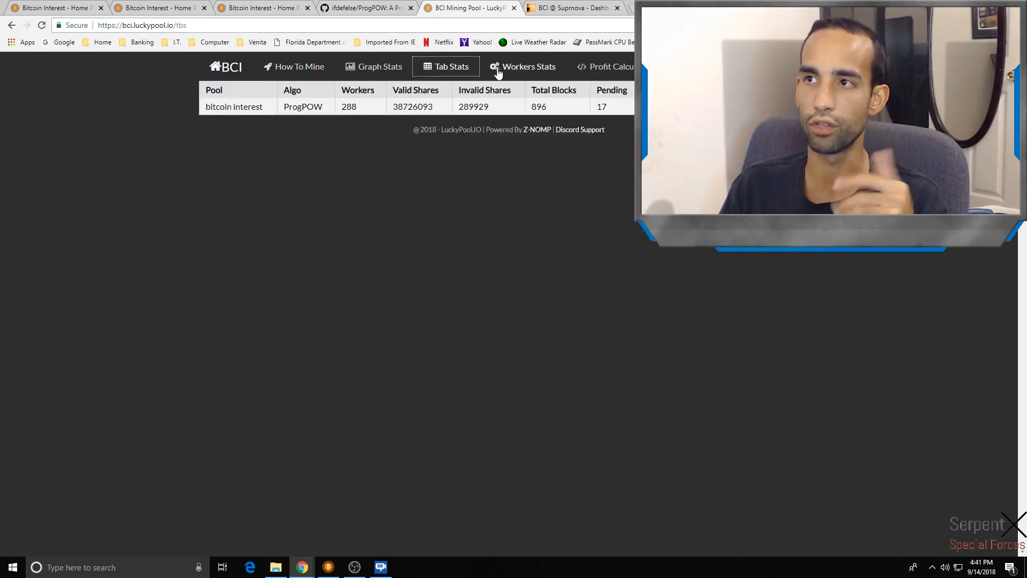
left_click(528, 67)
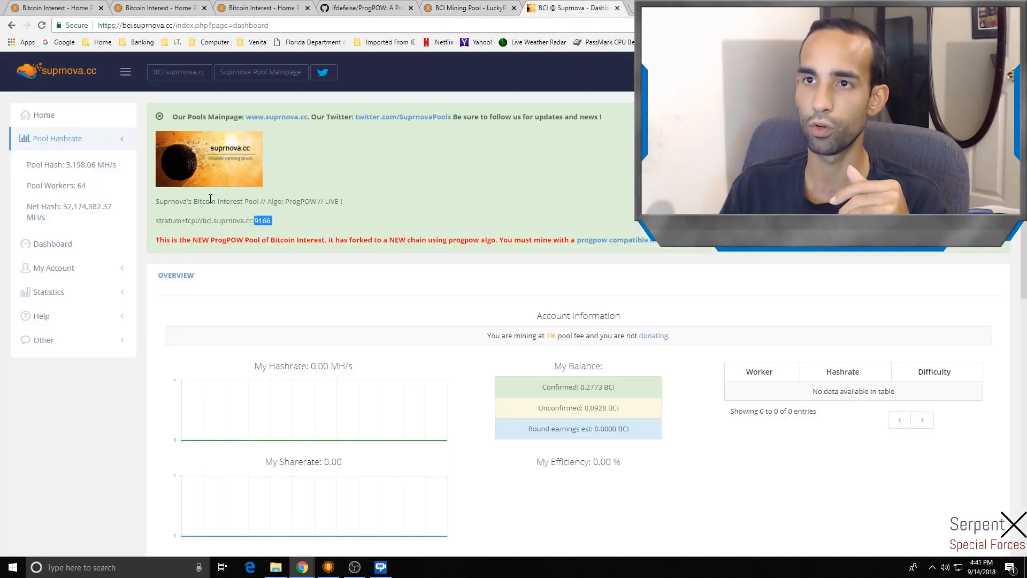
mouse_move(644, 306)
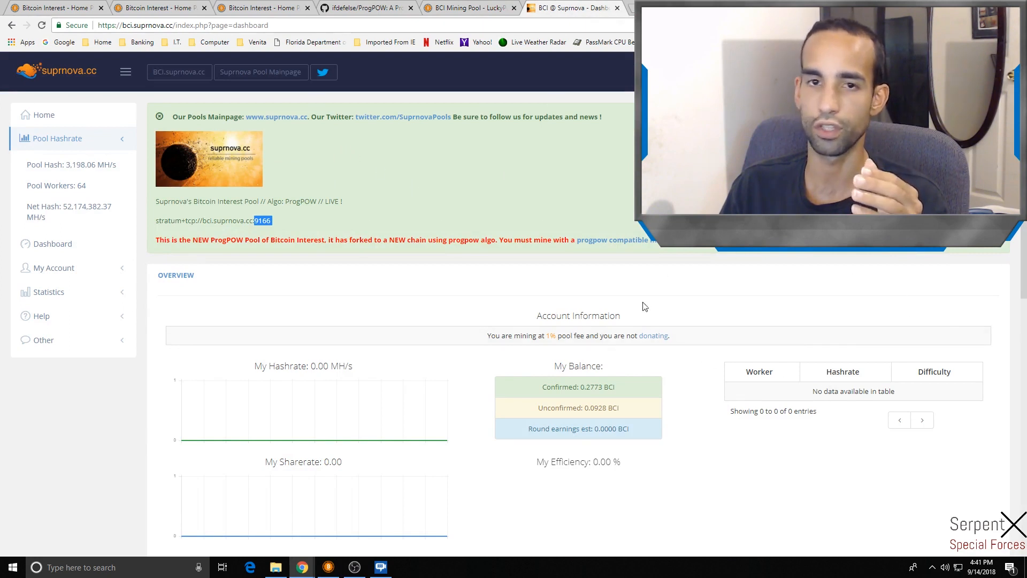
mouse_move(518, 295)
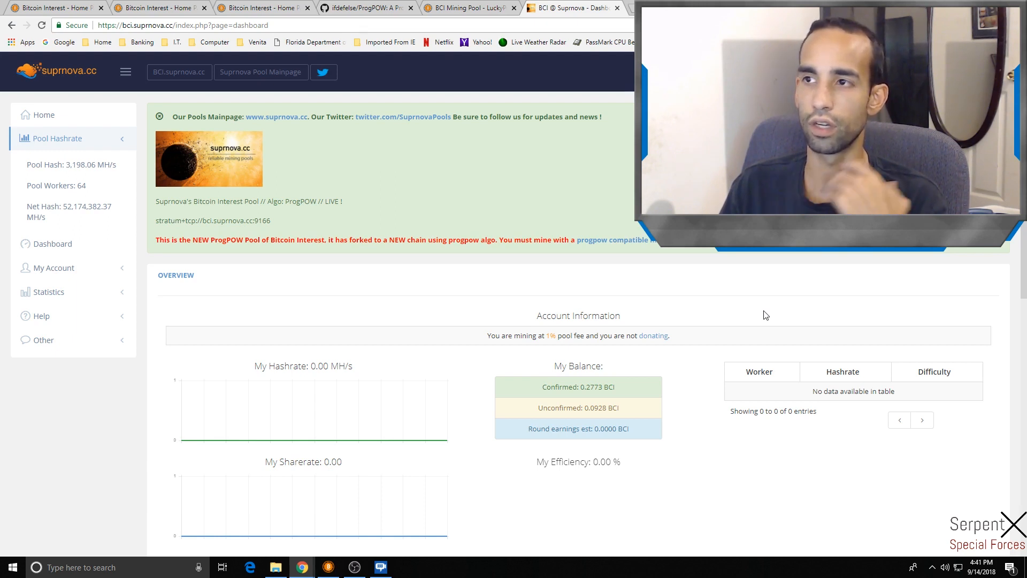
mouse_move(761, 310)
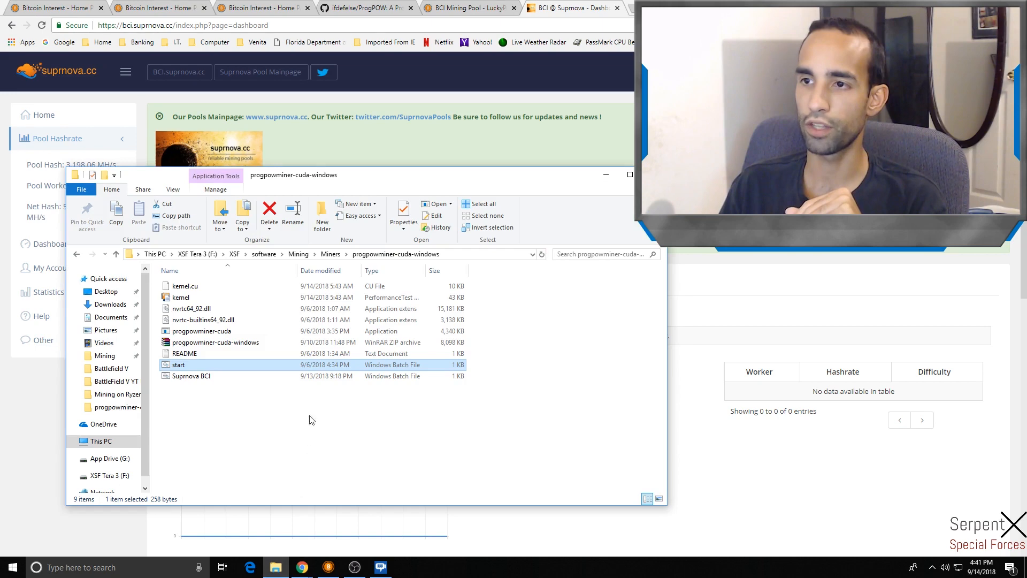
Launch the Supnova BCI batch file so the dashboard shows 1.30 MH/s, then go to Bitcoin Interest
double_click(191, 375)
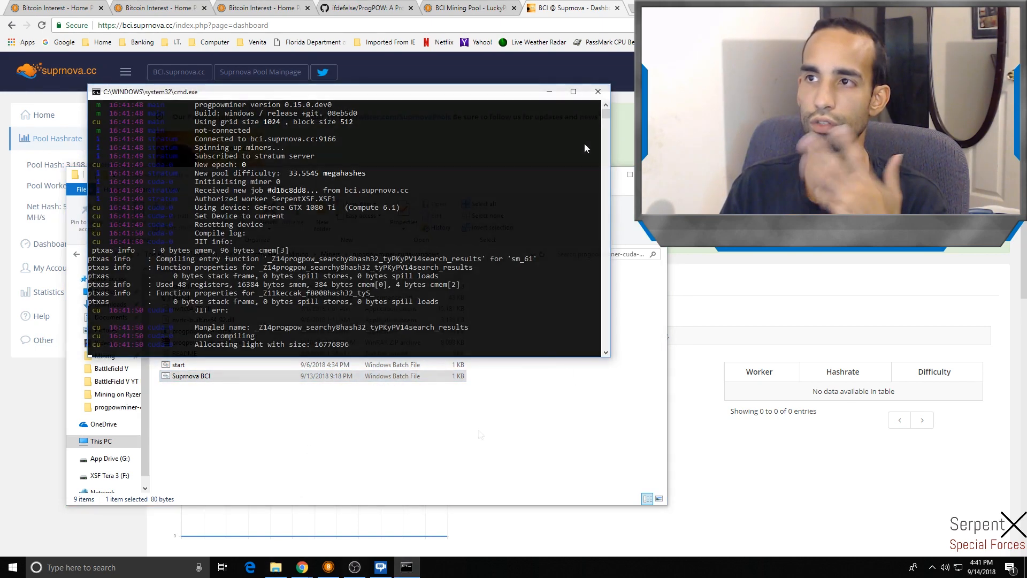
left_click(596, 91)
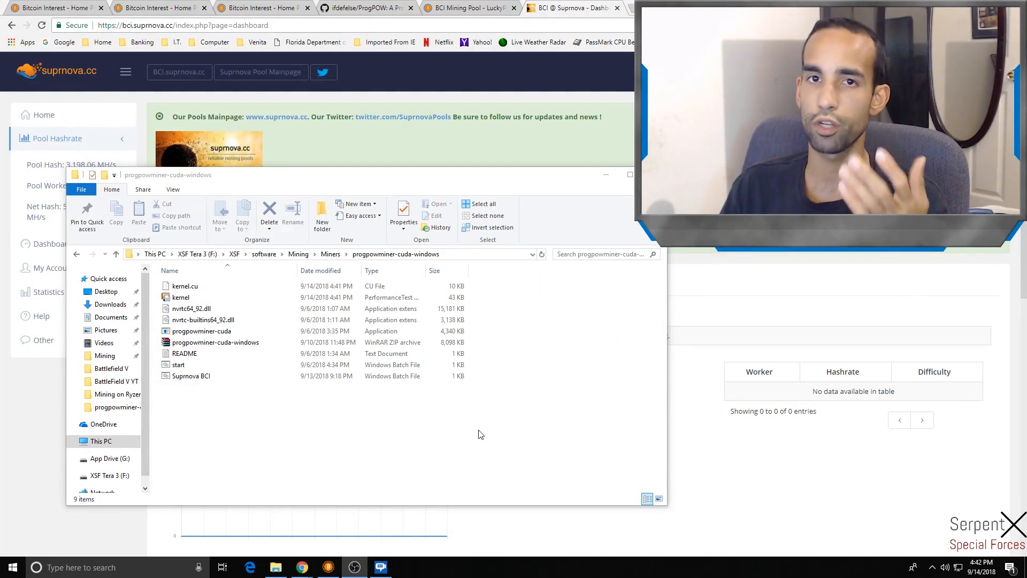
mouse_move(265, 387)
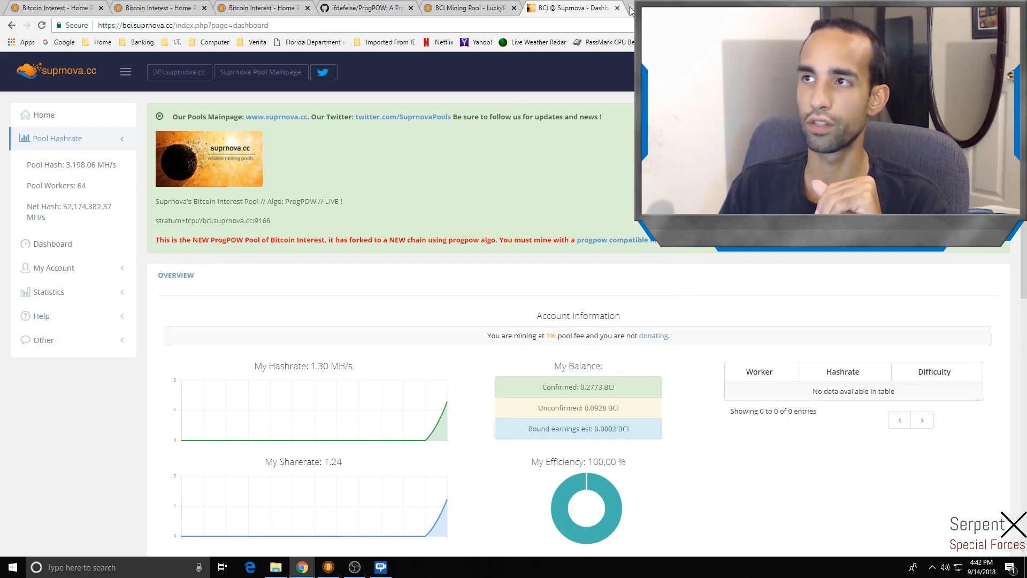
left_click(157, 7)
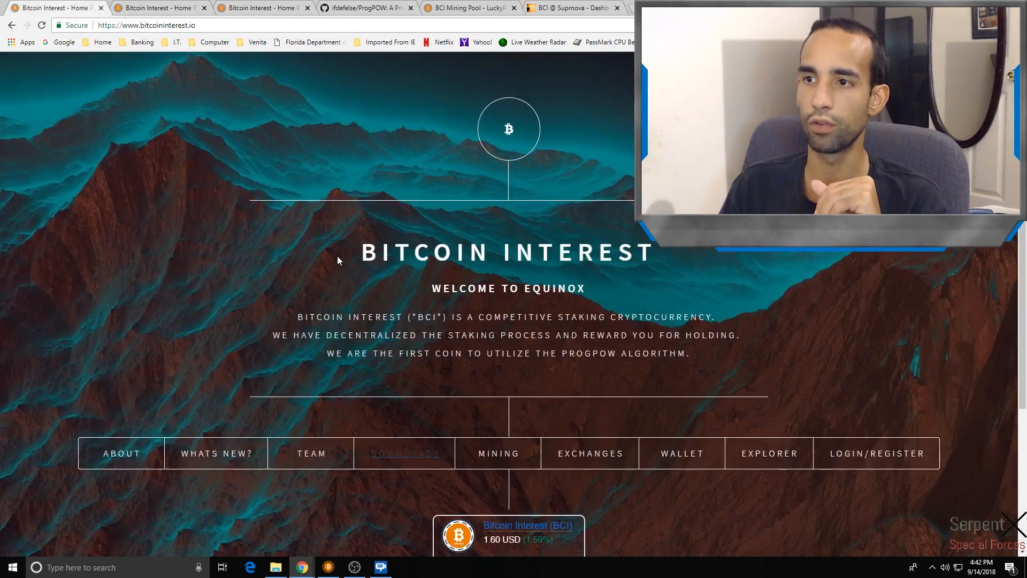
mouse_move(681, 453)
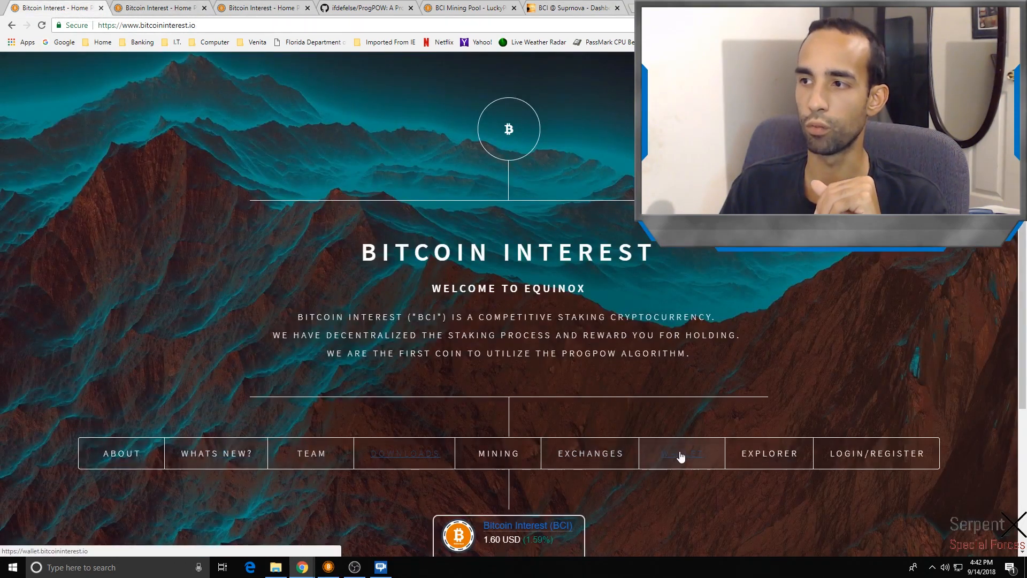
Go to the Bitcoin Interest account login via LOGIN/REGISTER on bitcoininterest.io
left_click(681, 453)
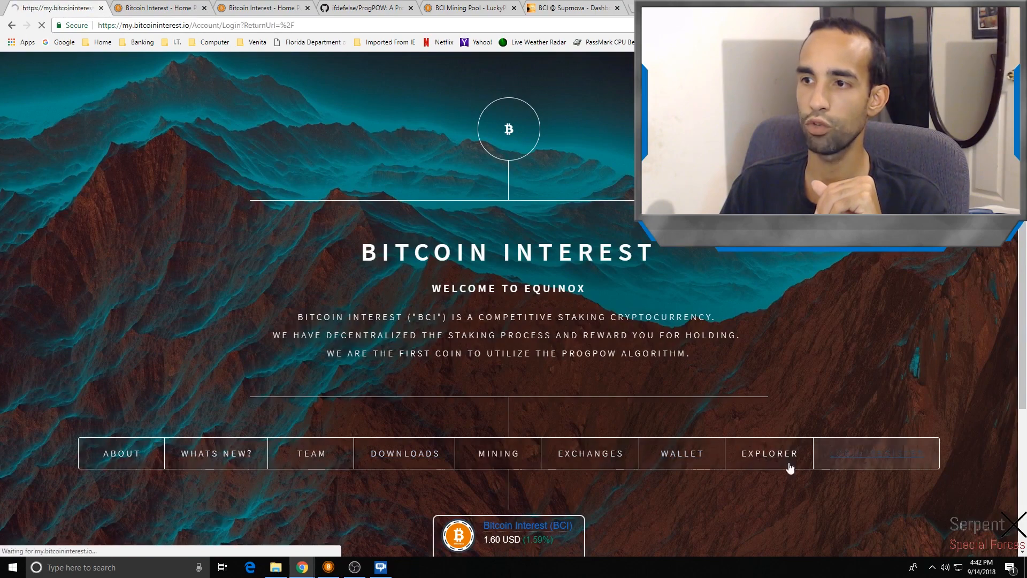